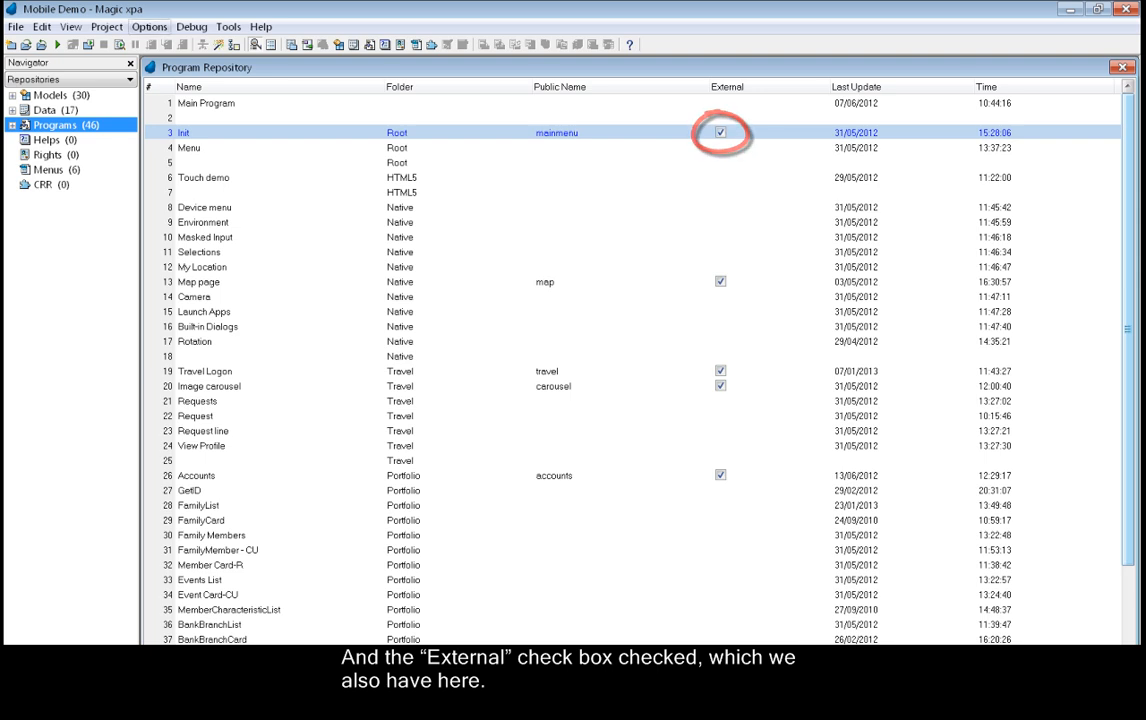
- Launch the RIA Deployment wizard from Options > Rich Client Preparation
click(148, 26)
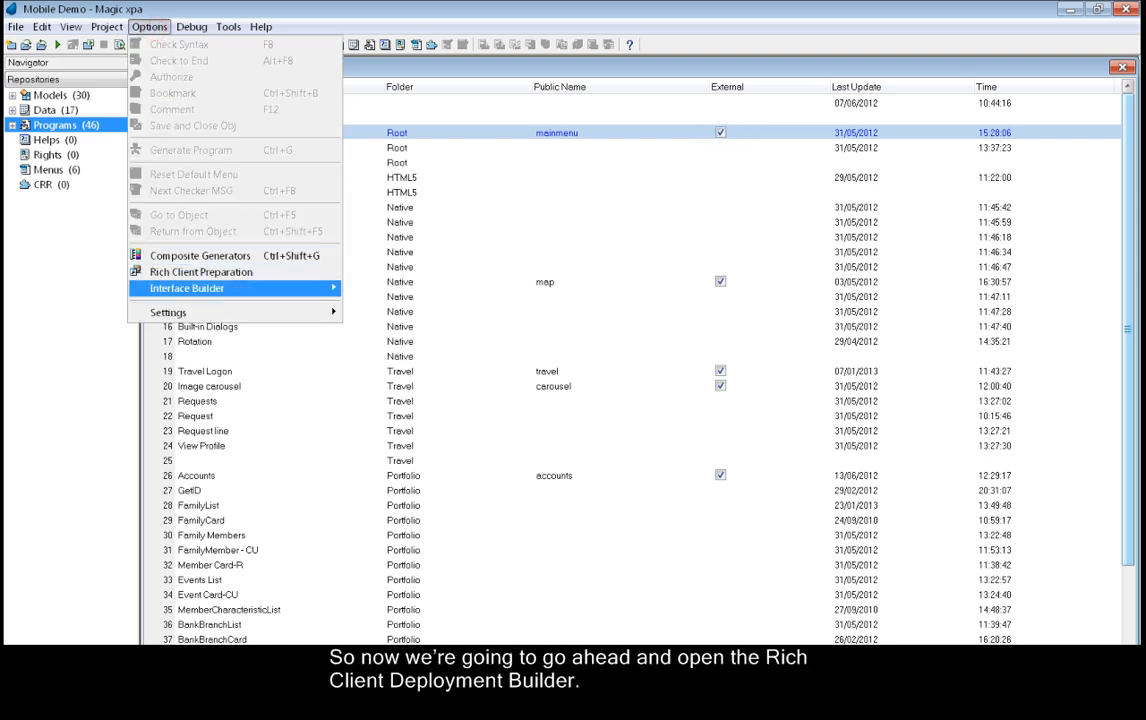
click(201, 271)
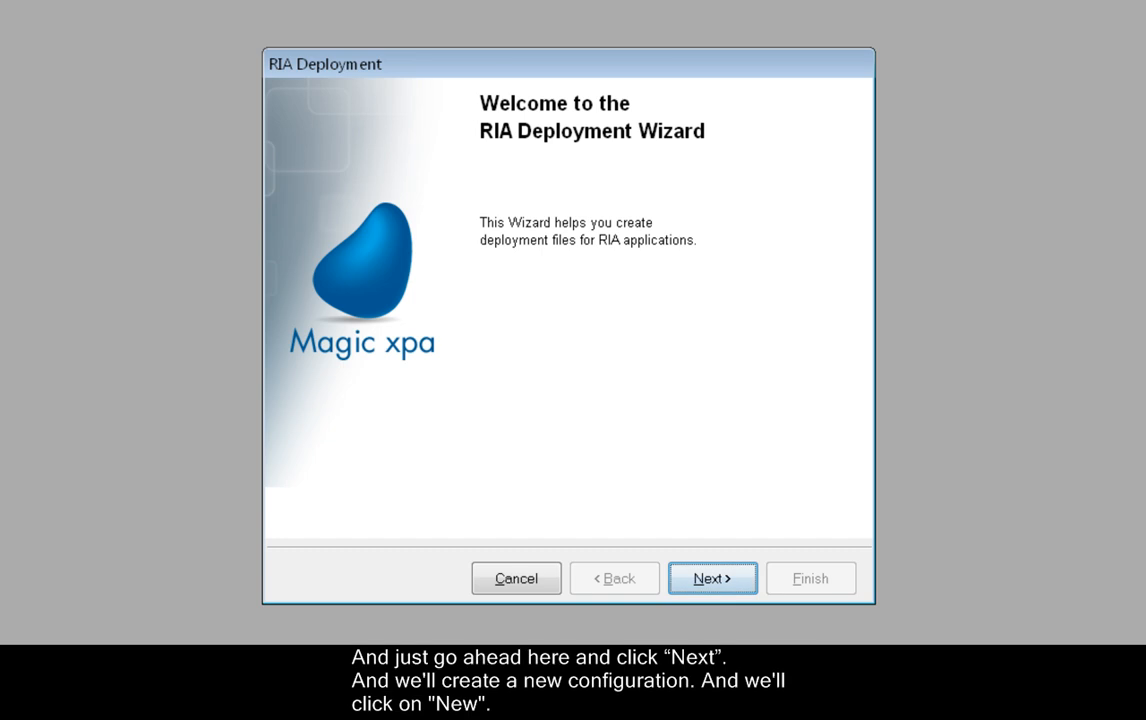
- Start a new deployment configuration titled 'My App' and advance to server information
click(712, 578)
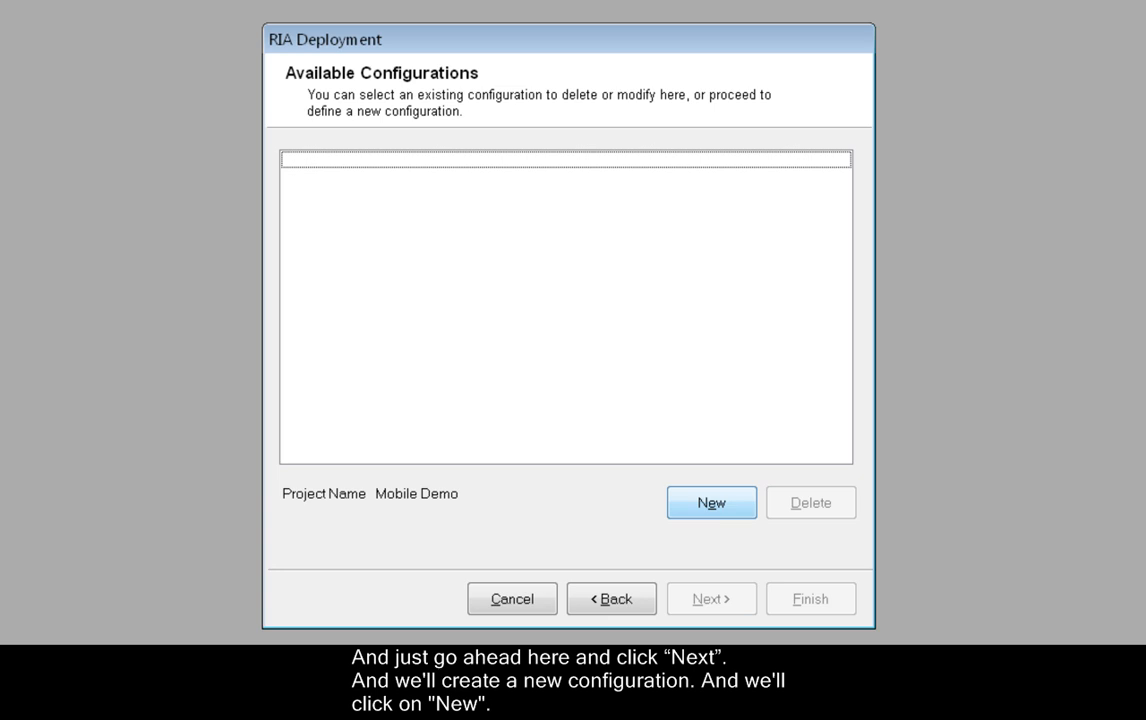
click(711, 502)
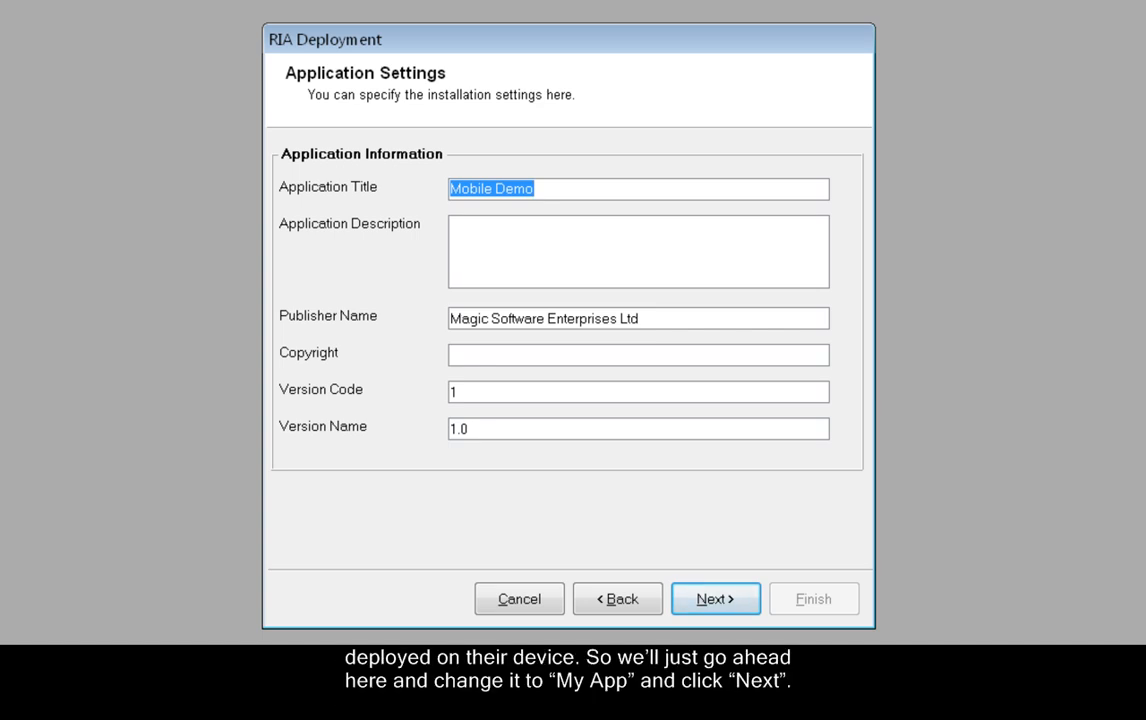
text(M)
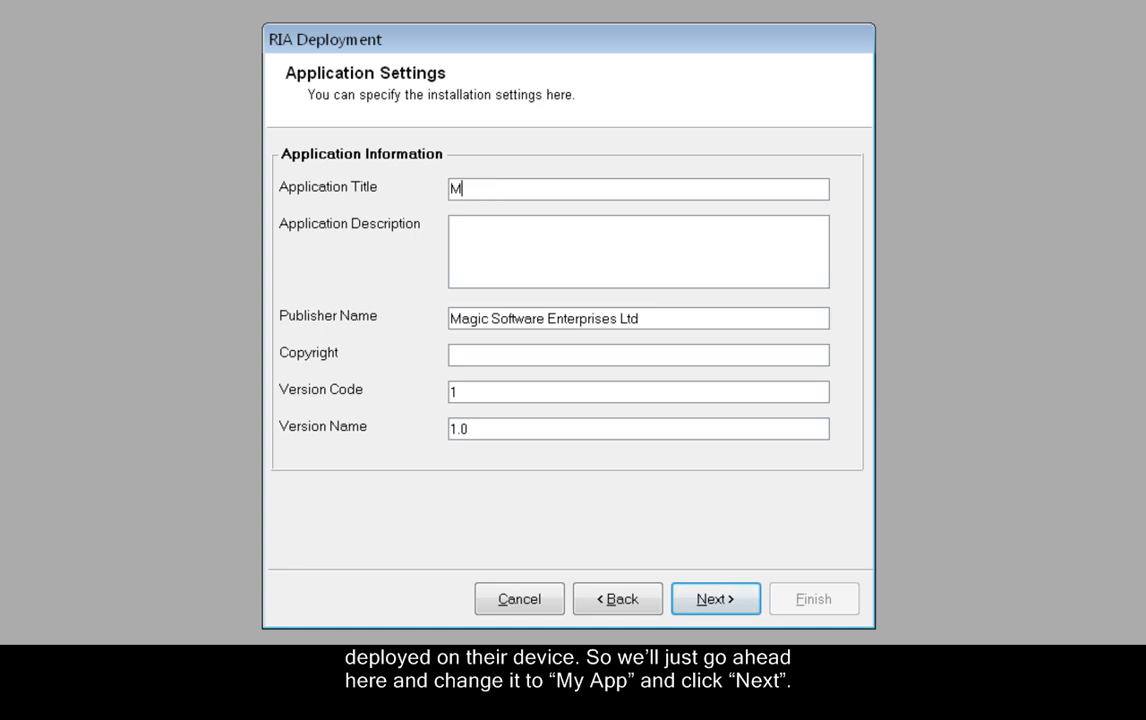
text(y App)
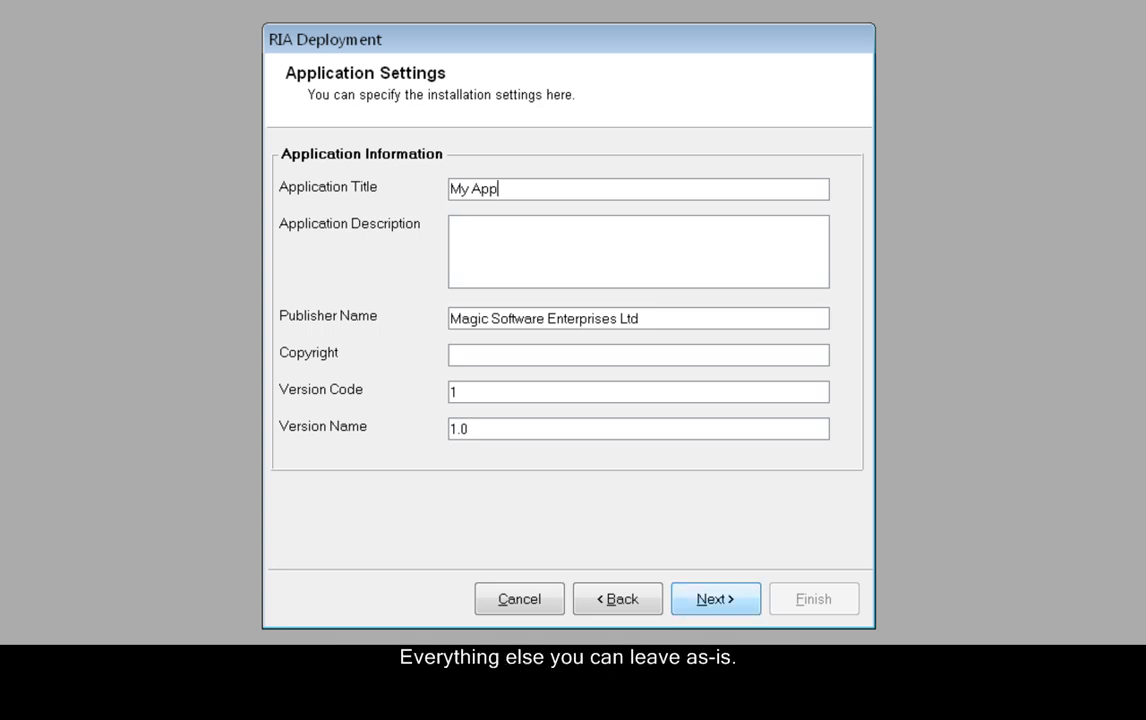
click(717, 598)
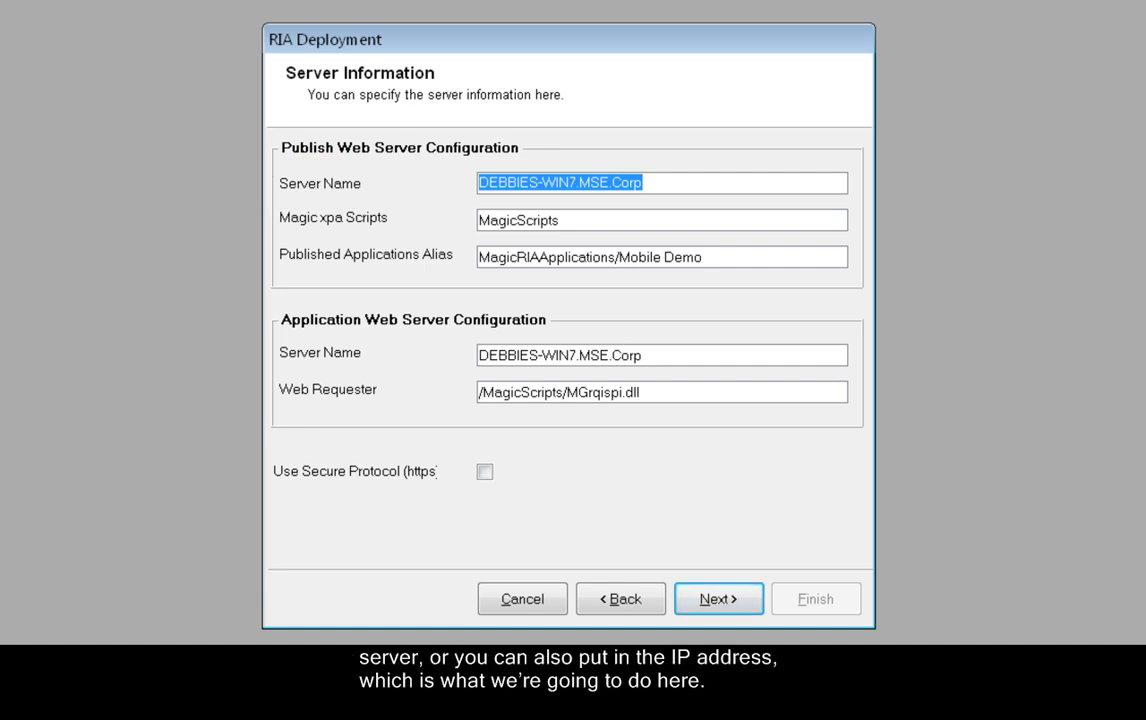
- Set the publish web server name to 10.1.10.103 and continue
text(1)
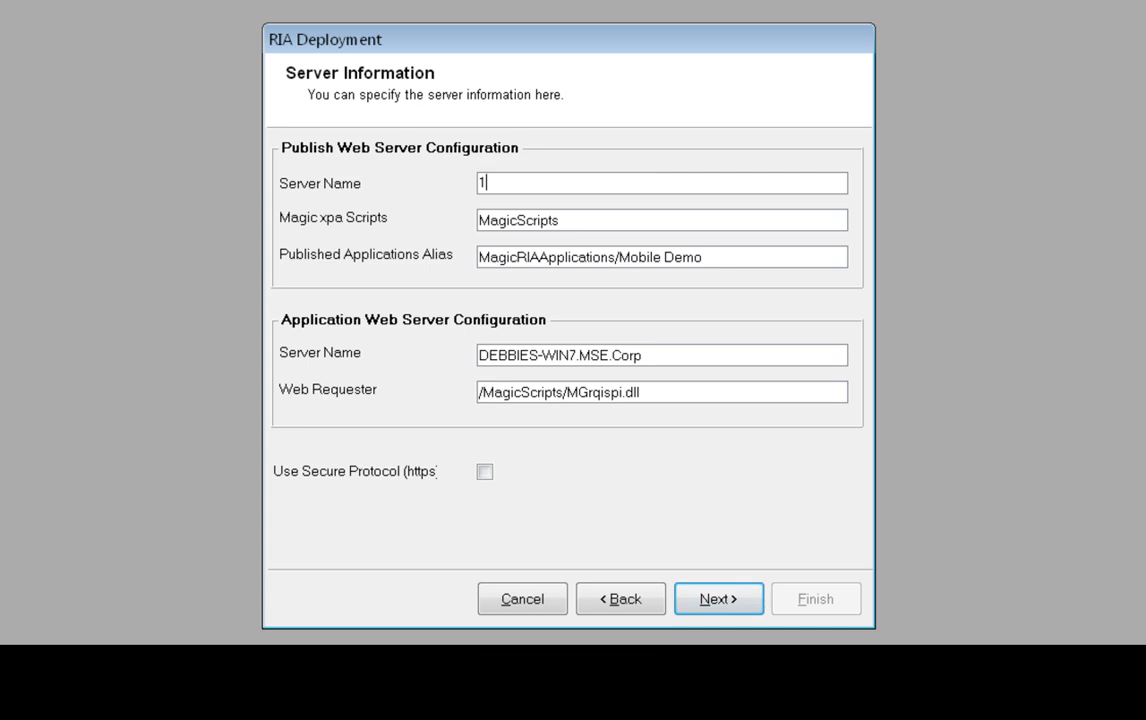
text(0.1.10.103)
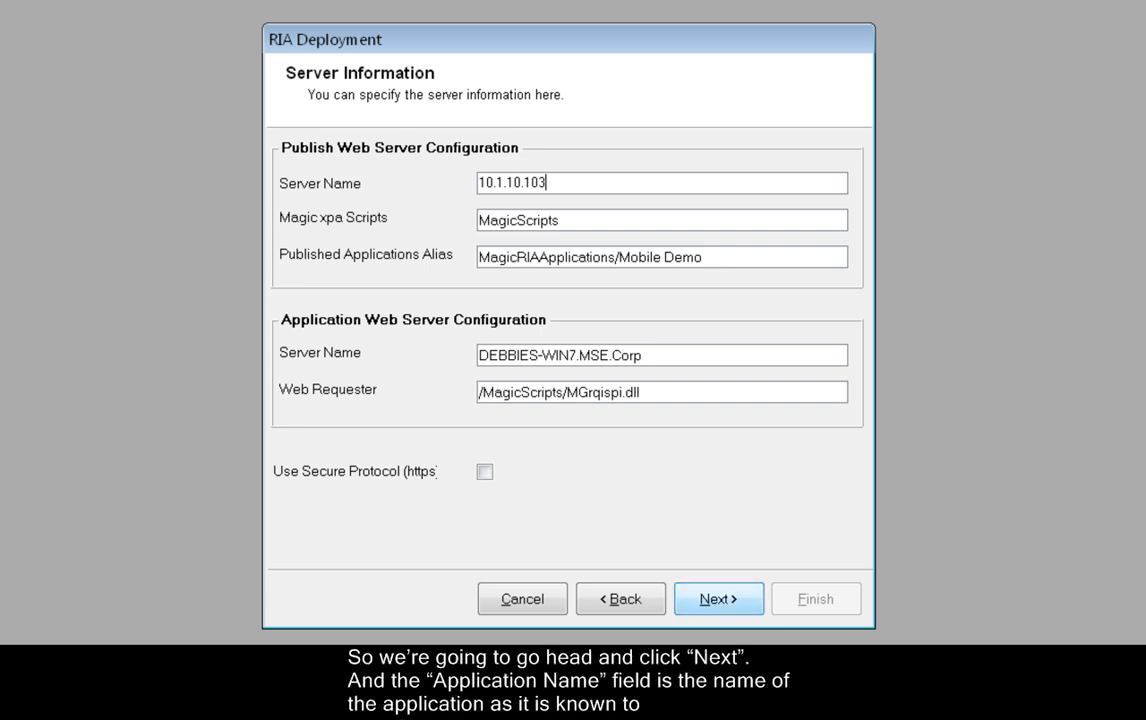
click(718, 598)
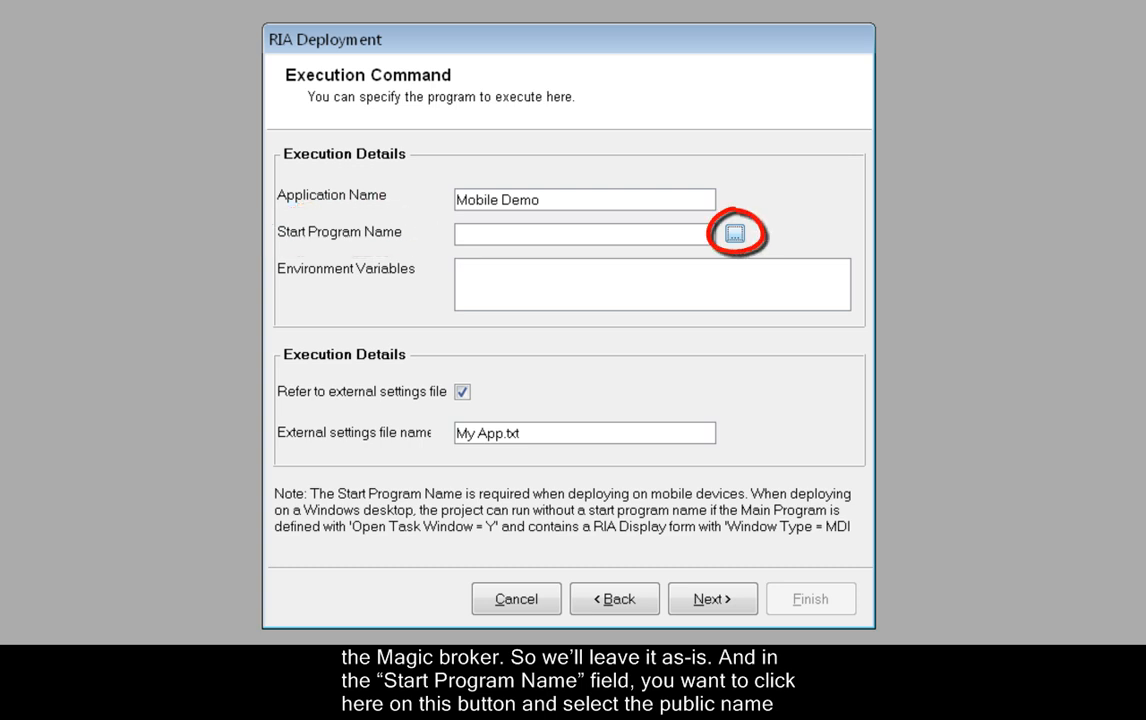
- Choose mainmenu as the start program and continue to deployment settings
click(735, 233)
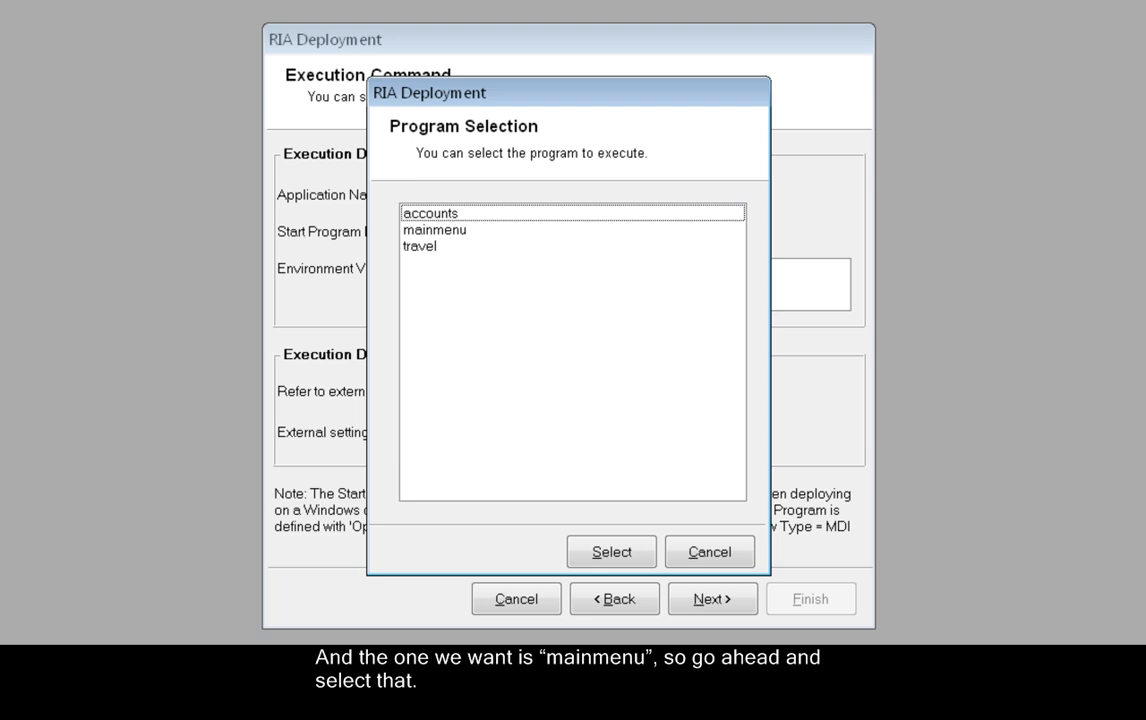
click(434, 229)
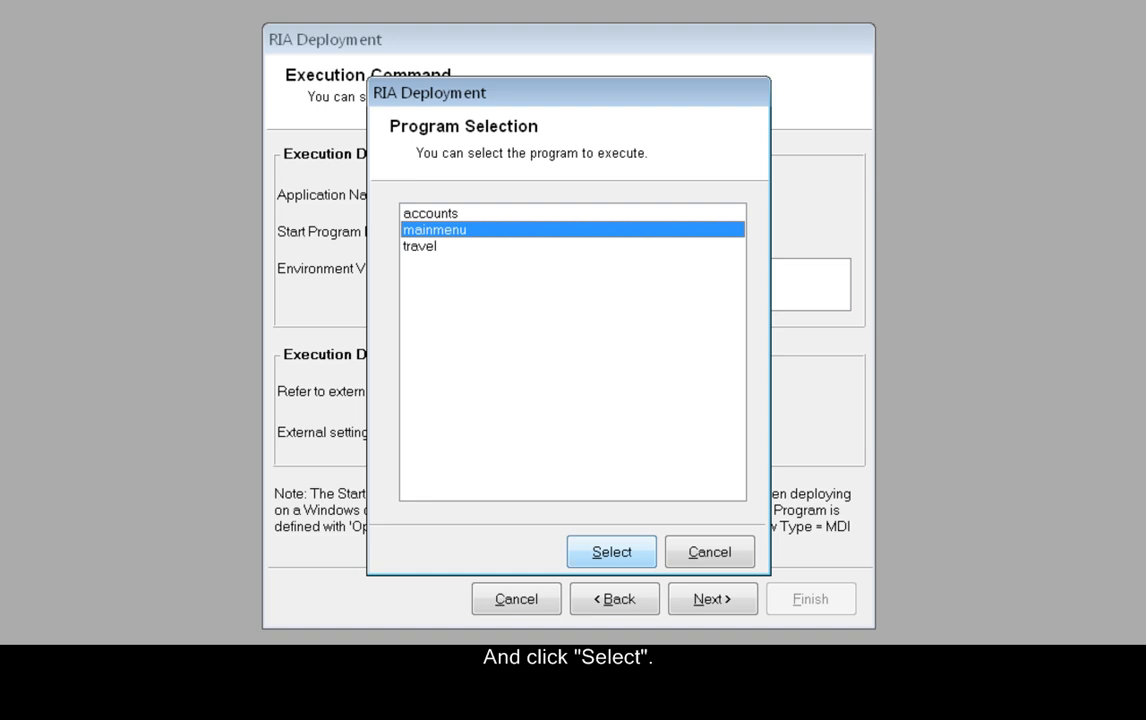
click(611, 551)
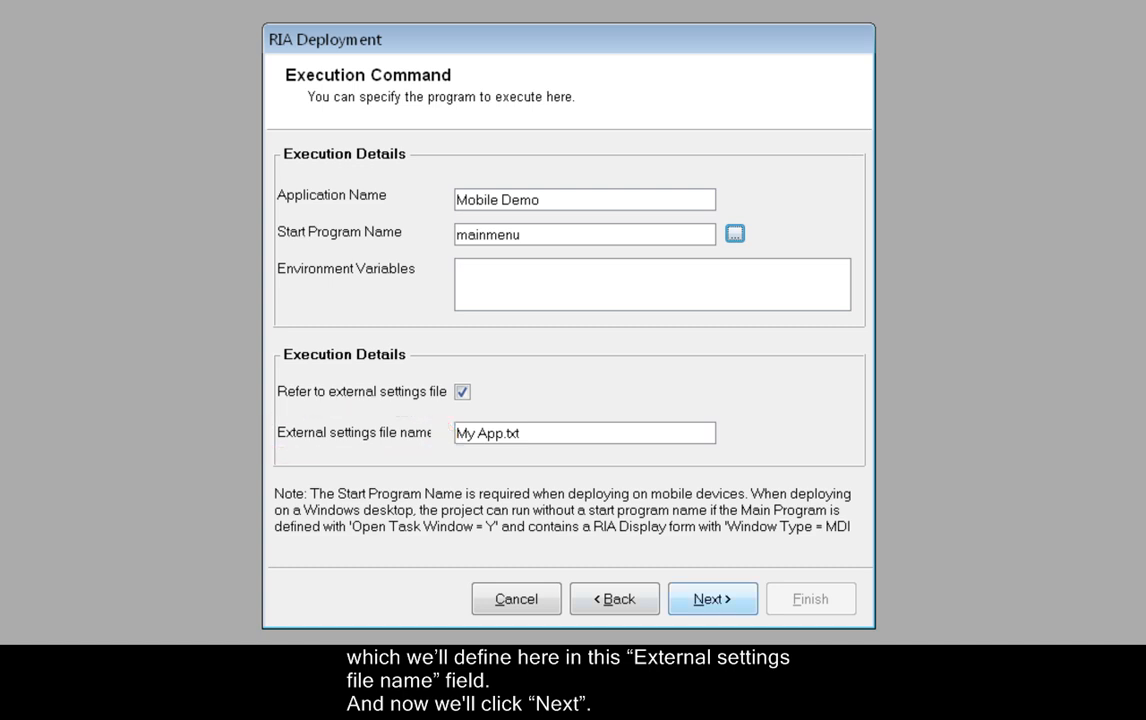
click(712, 598)
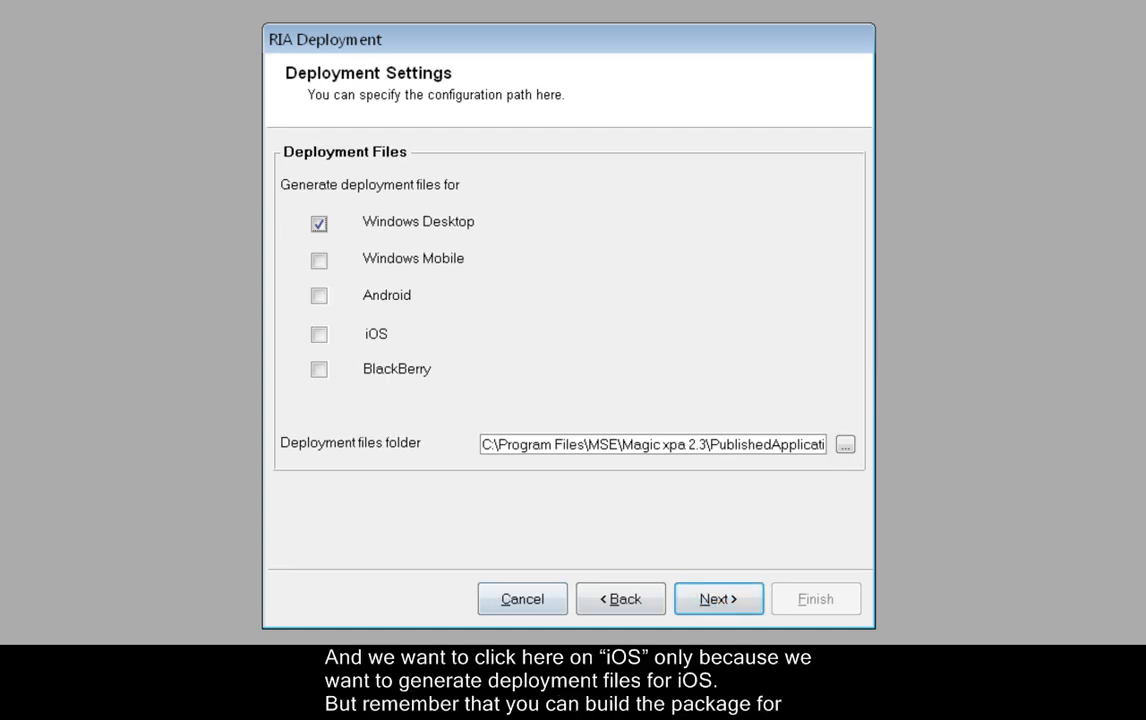
- Target iOS instead of Windows Desktop and agree to create the deployment folder
click(318, 334)
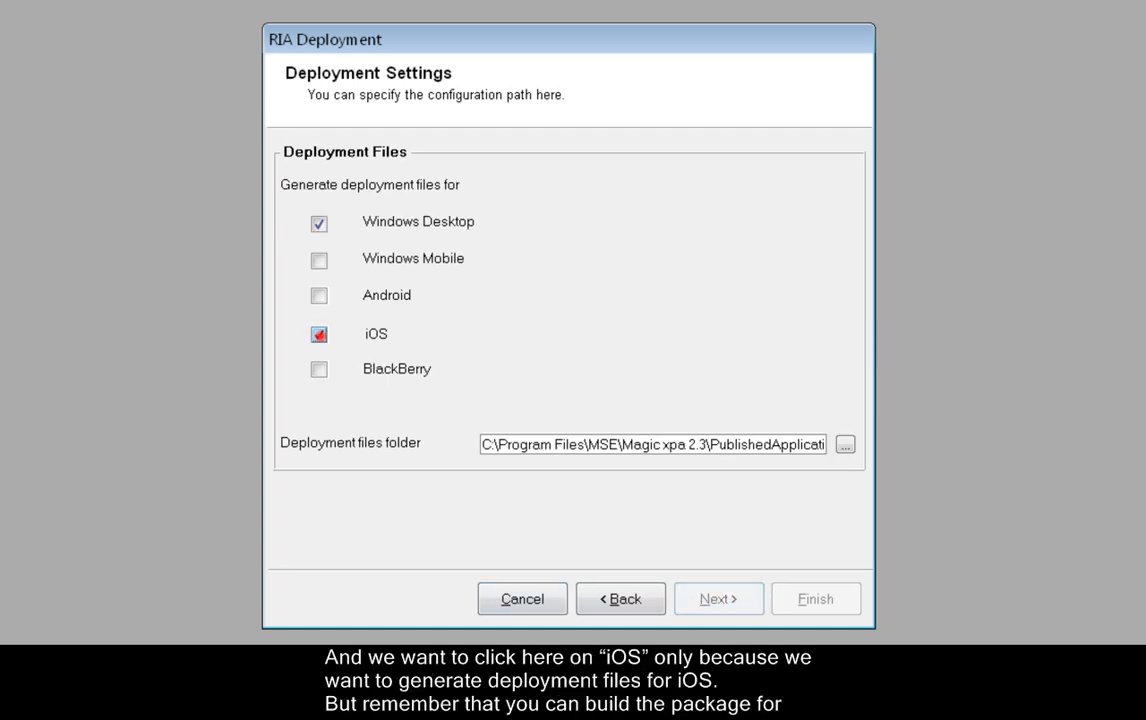
click(319, 222)
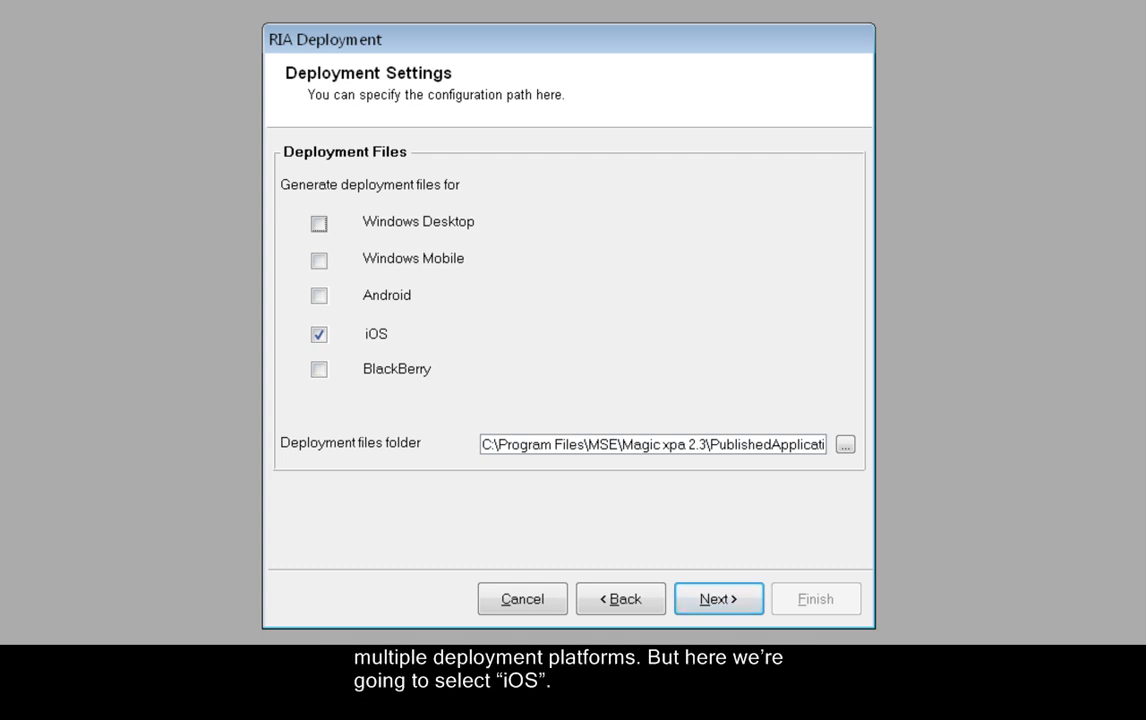
click(718, 598)
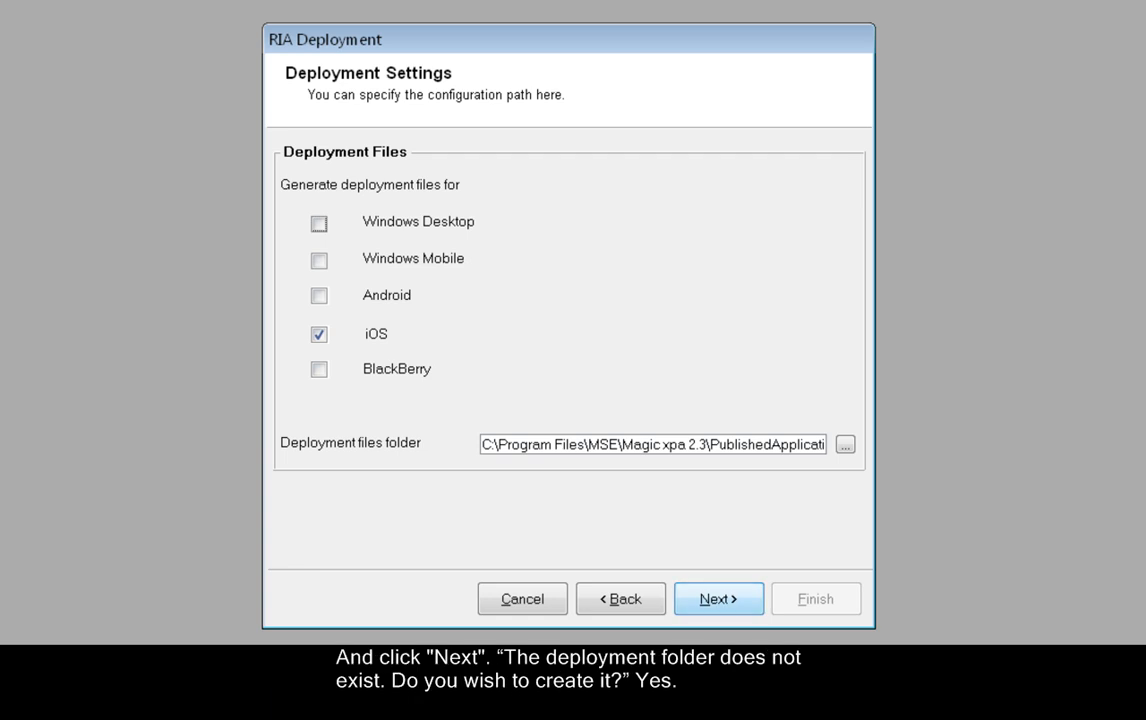
click(718, 598)
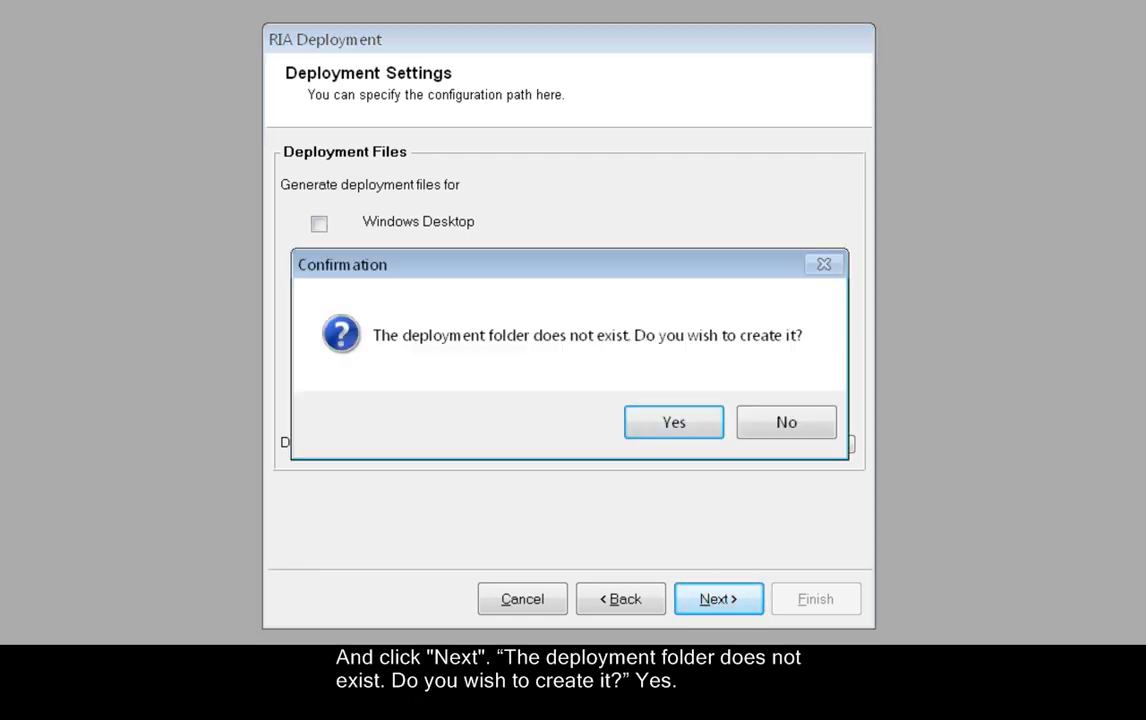
click(673, 421)
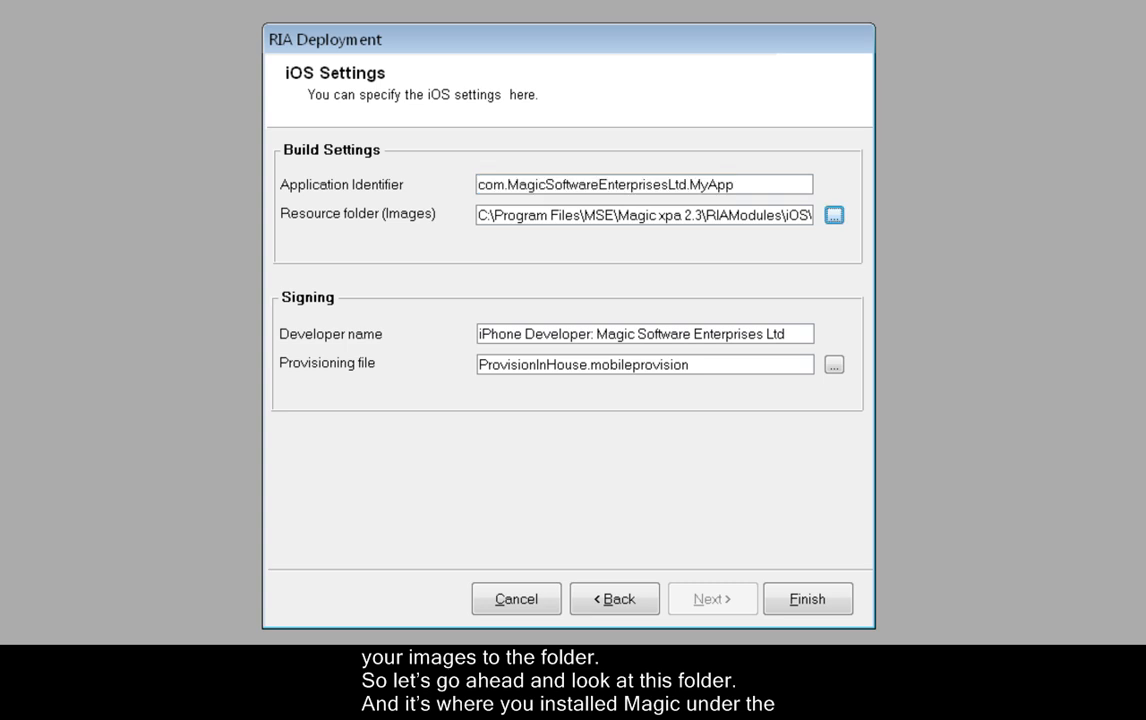
- Switch to the Magic xpa installation folder in a file browser
click(833, 215)
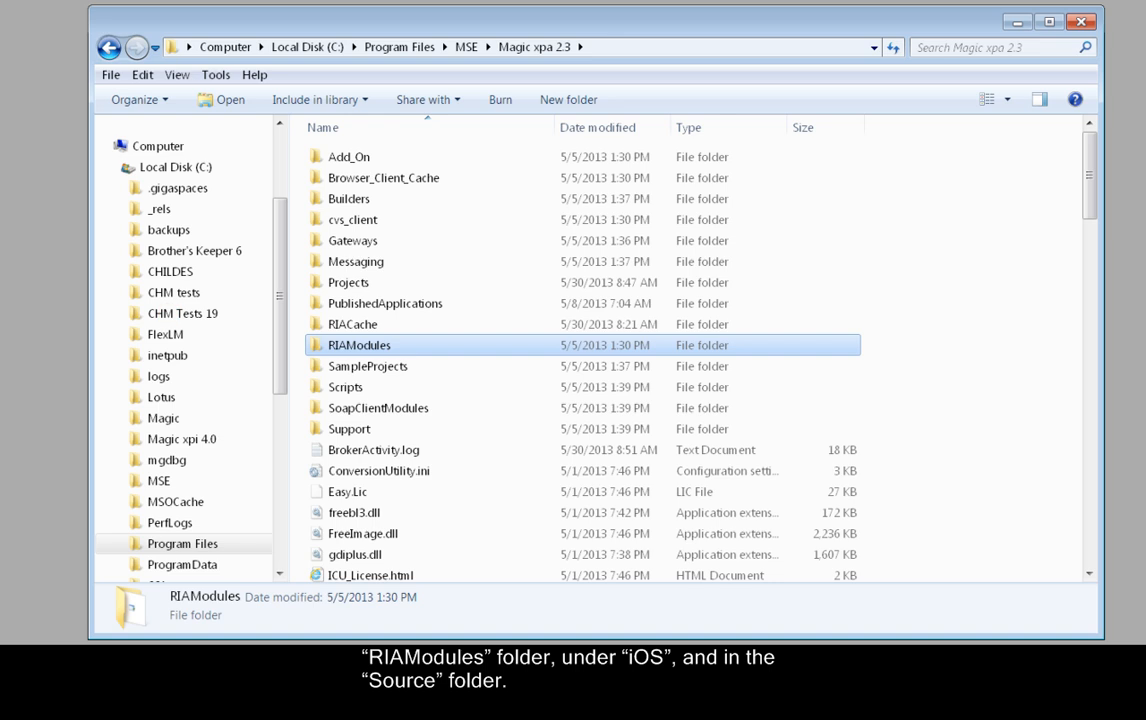
- Browse in Explorer into the RIAModules\iOS\Source folder
double_click(359, 345)
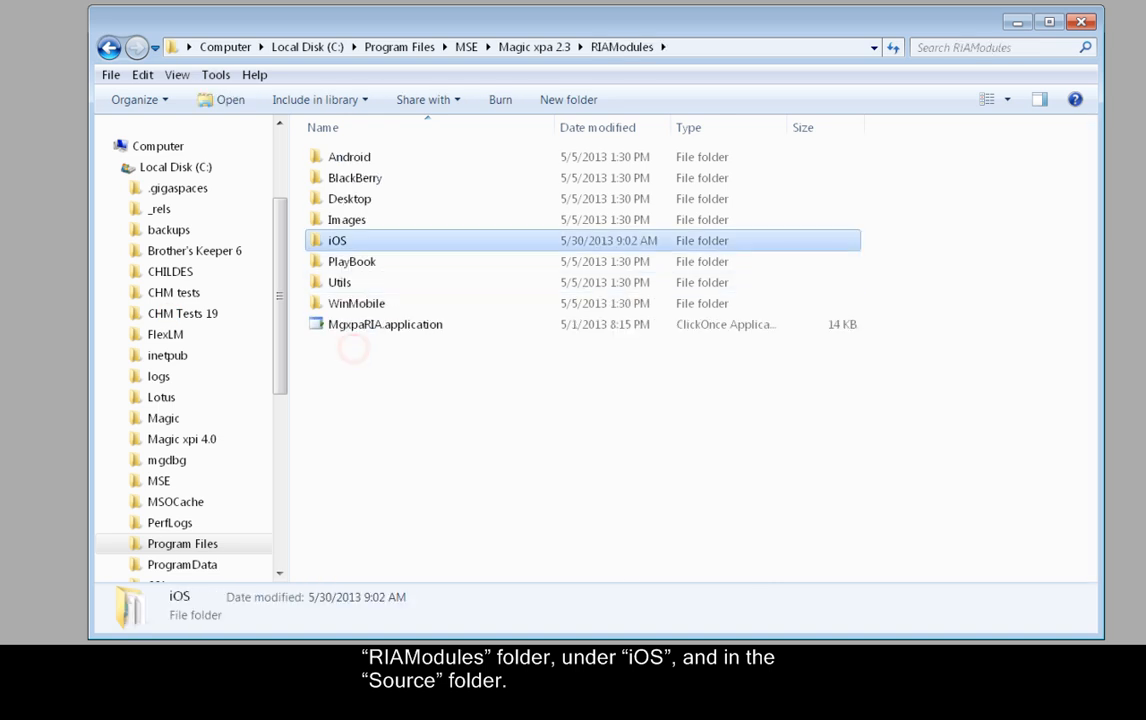
double_click(337, 240)
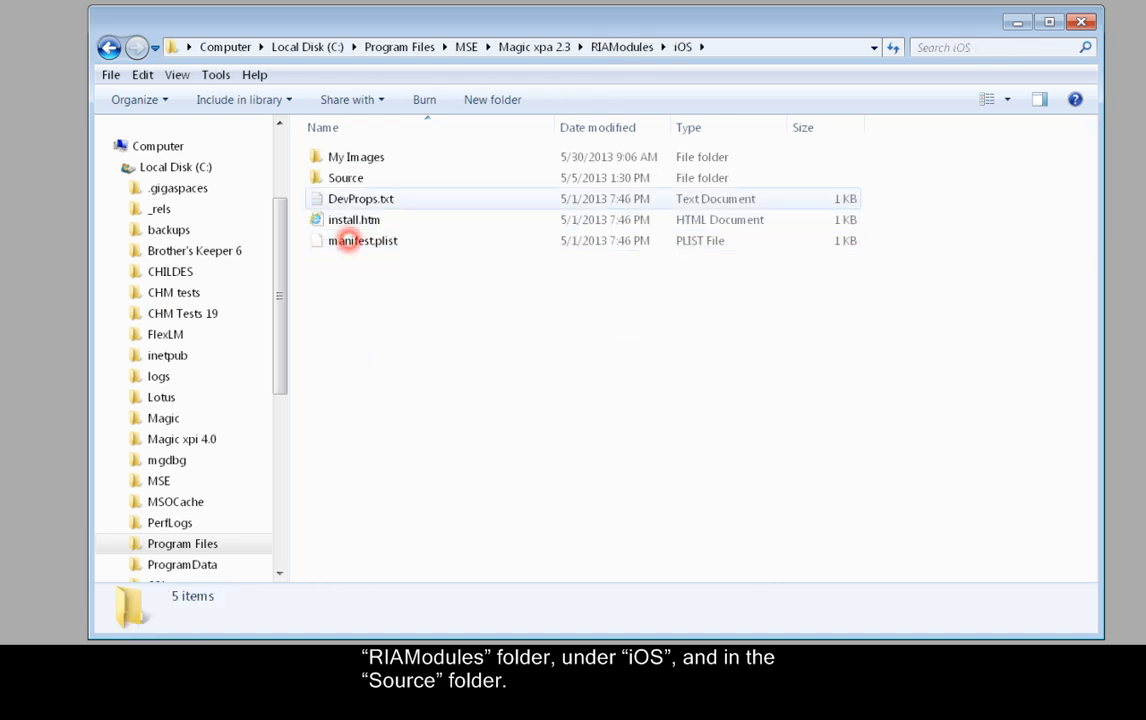
double_click(346, 177)
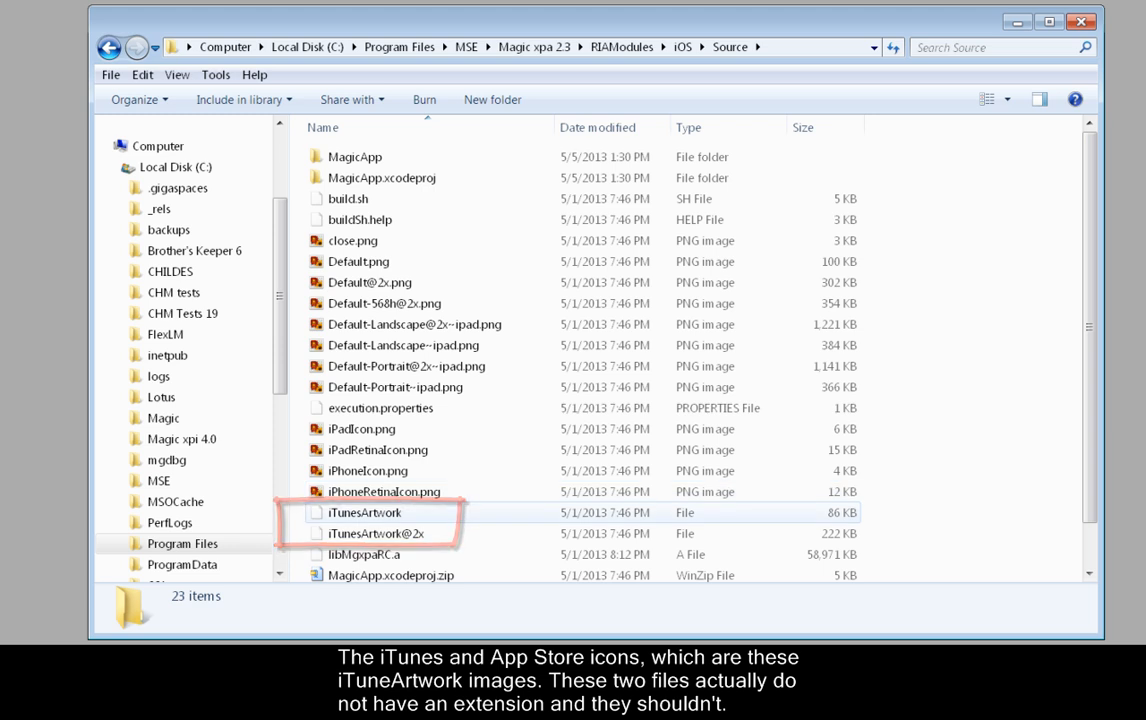
click(363, 512)
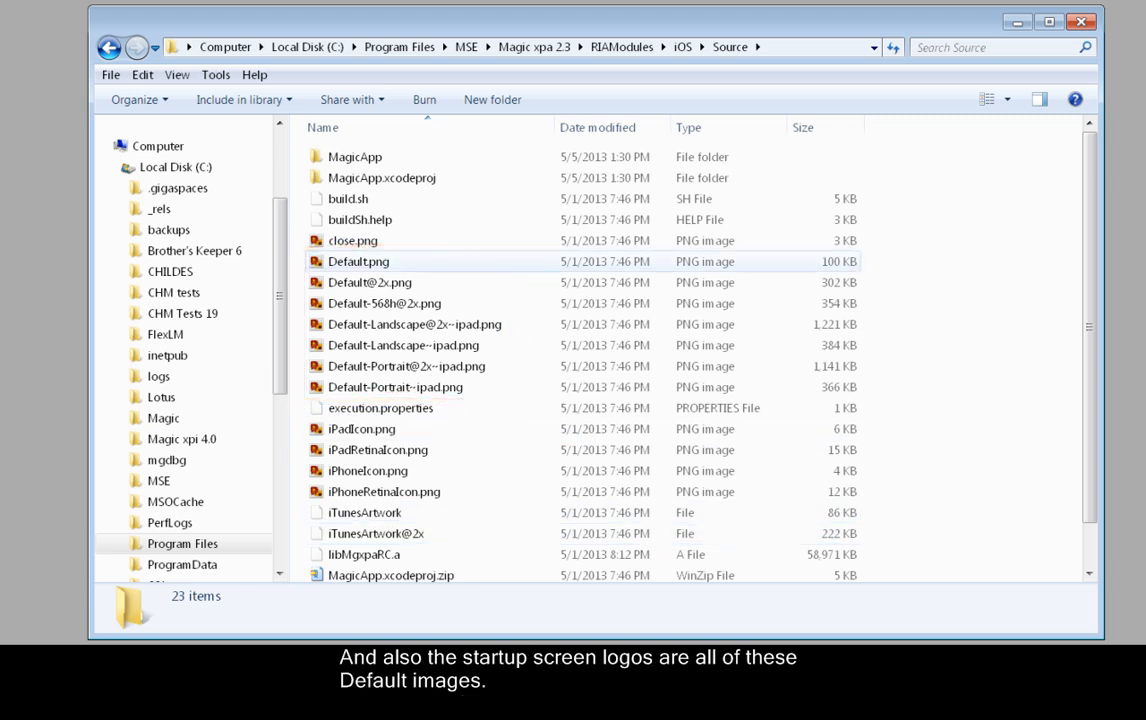
click(395, 387)
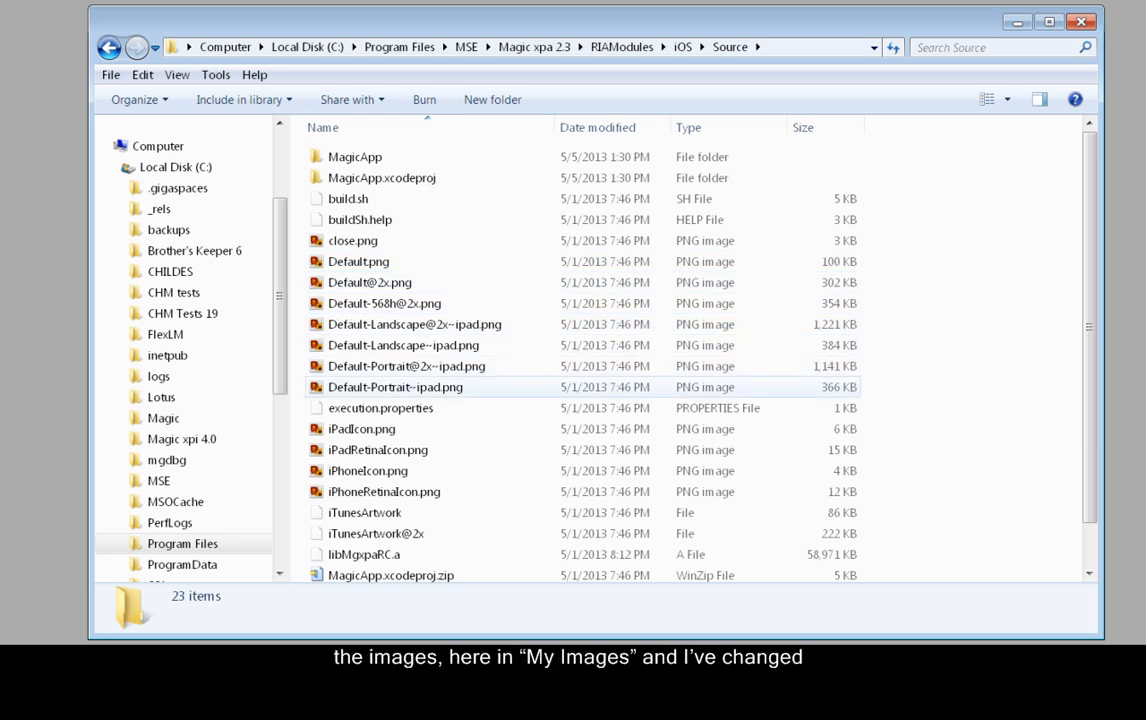
- Go up to iOS and open My Images to view the customised icon and splash images
click(683, 46)
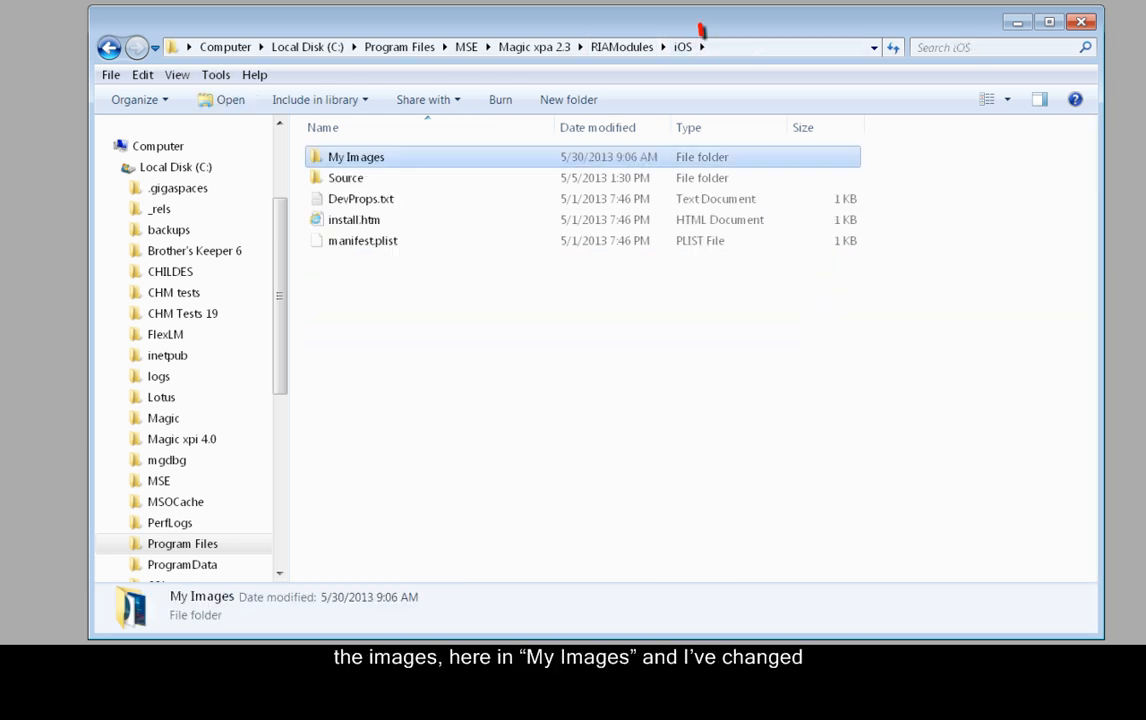
double_click(356, 156)
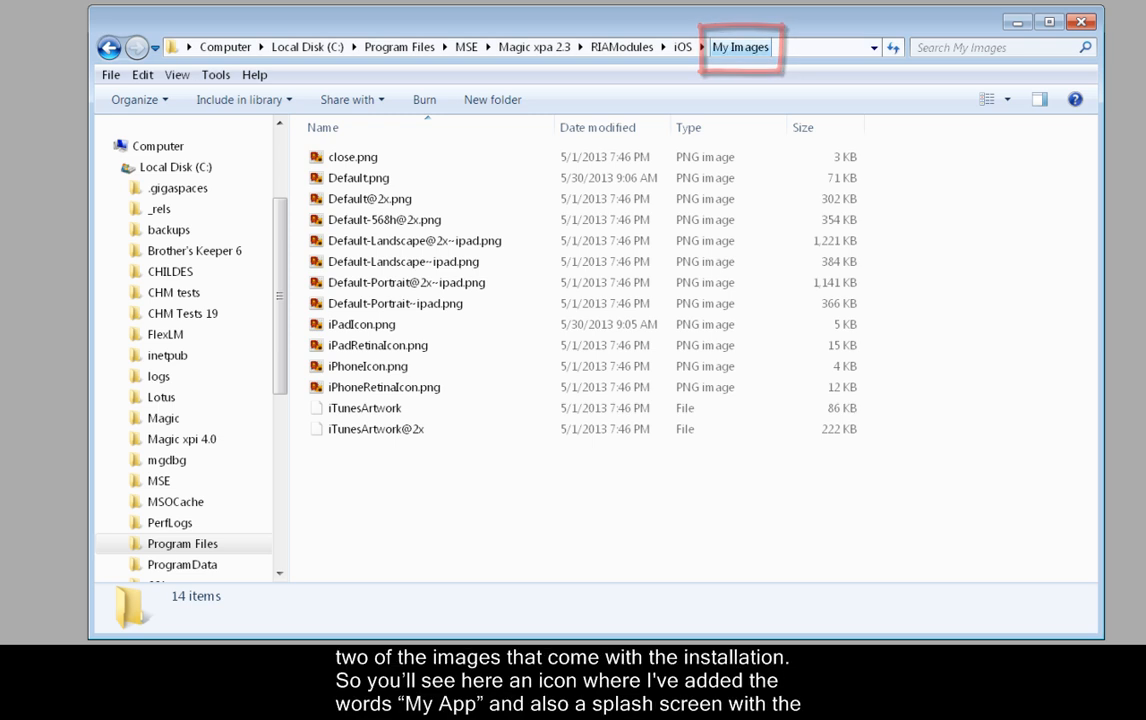
click(358, 177)
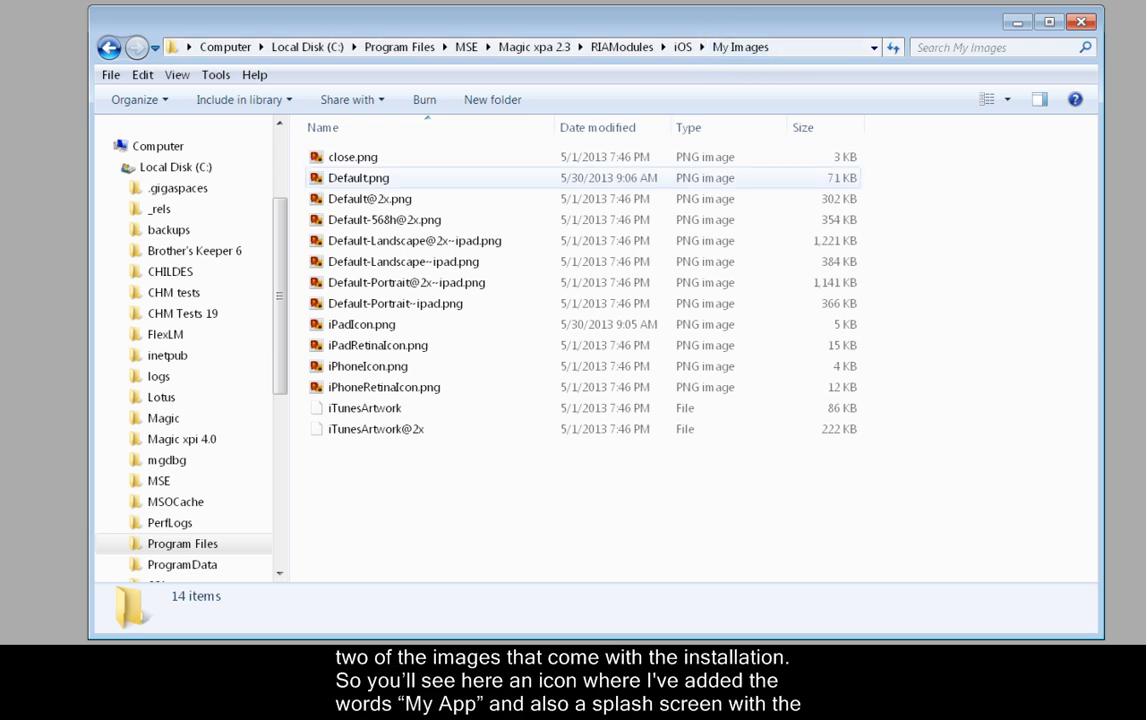
click(353, 157)
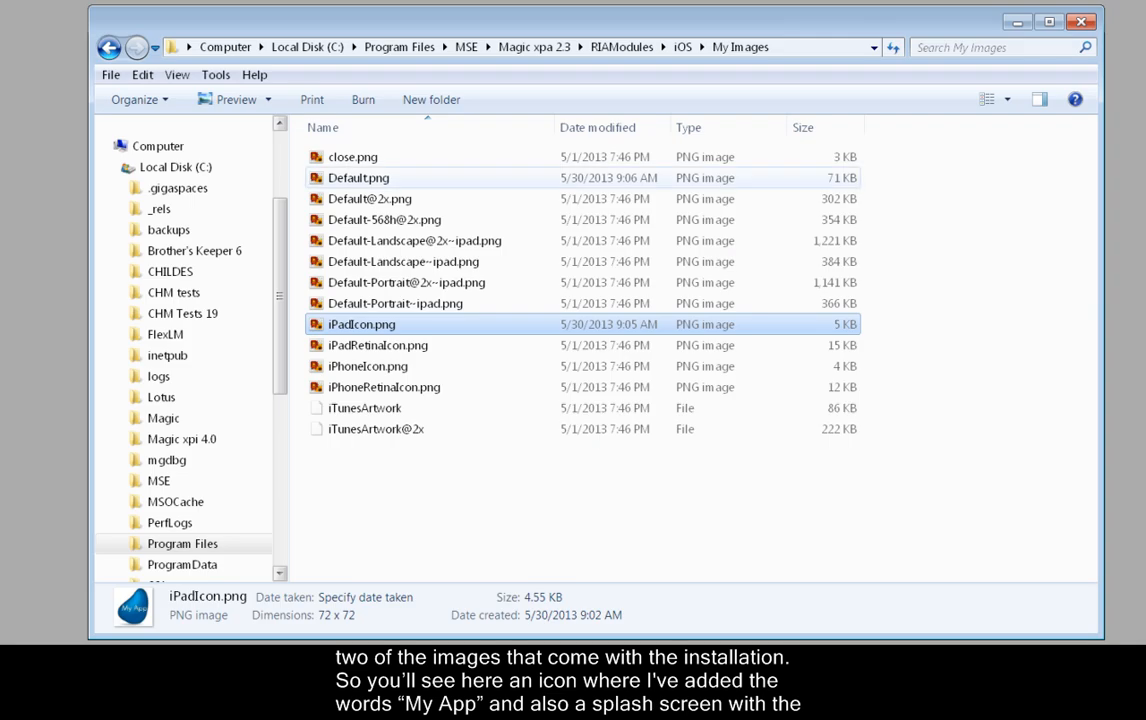
click(358, 177)
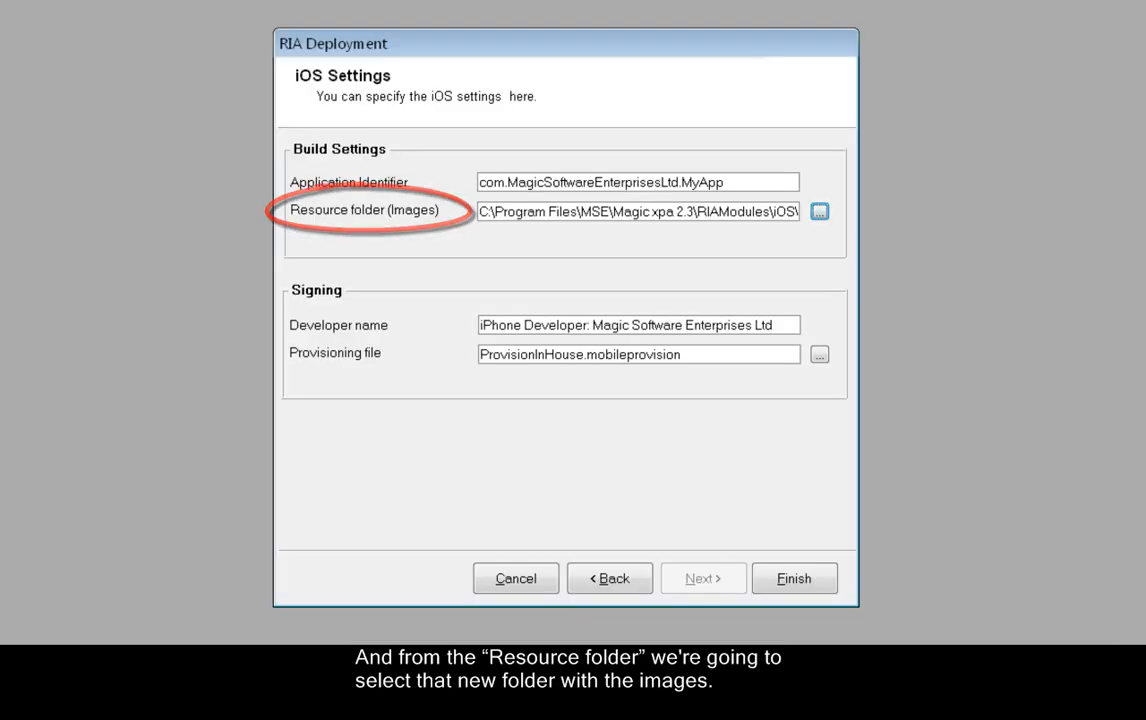
- Point the Resource folder (Images) setting at RIAModules\iOS\My Images
click(819, 211)
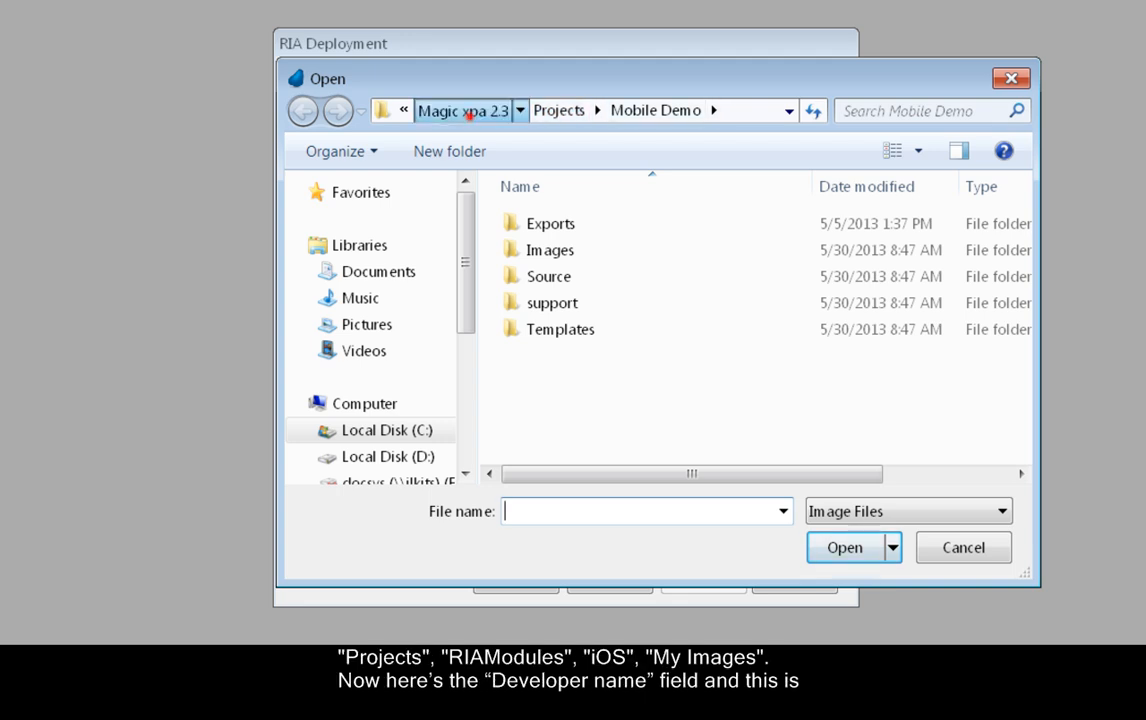
click(303, 110)
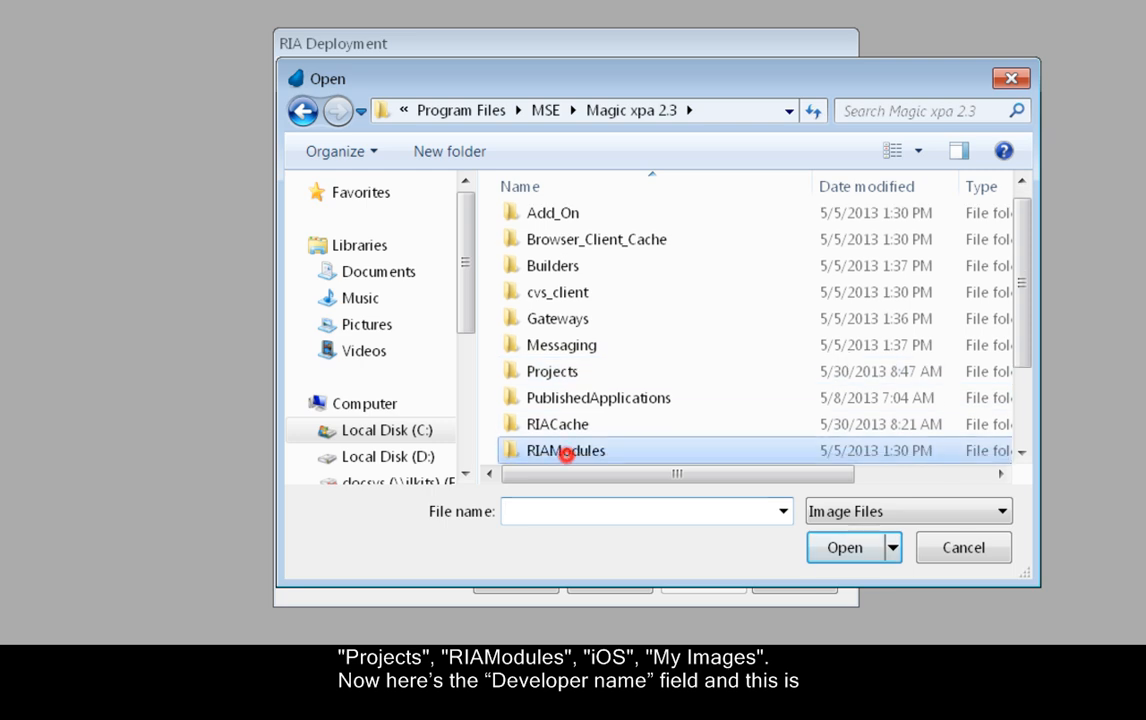
double_click(565, 450)
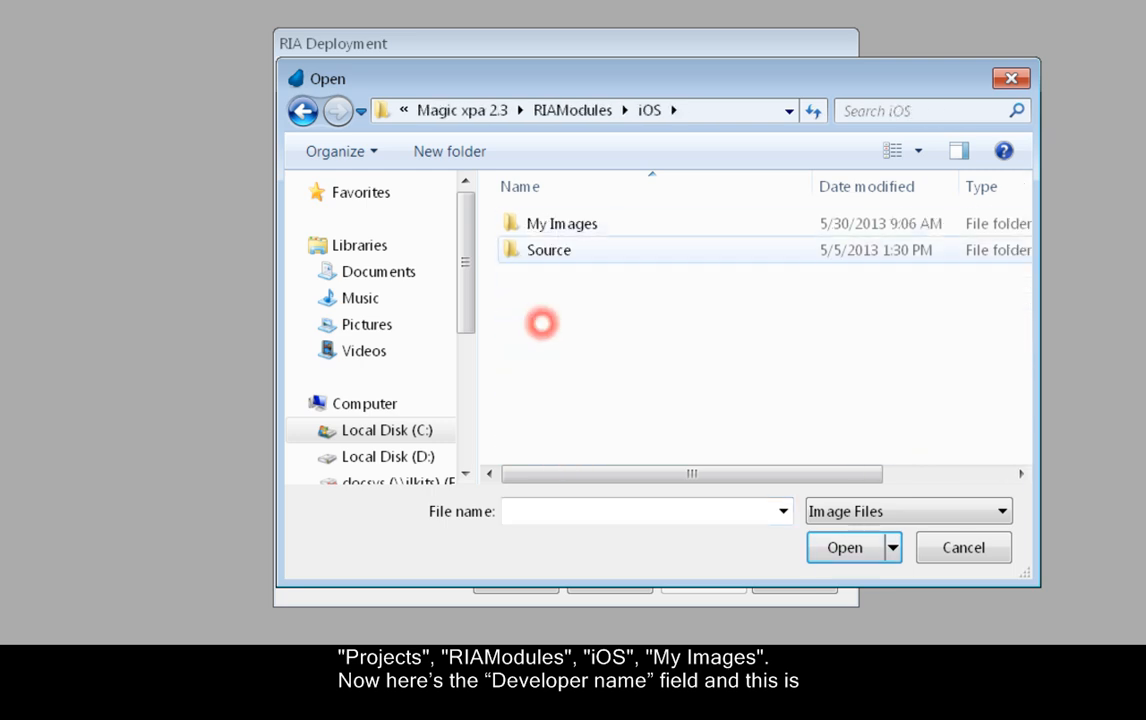
double_click(562, 223)
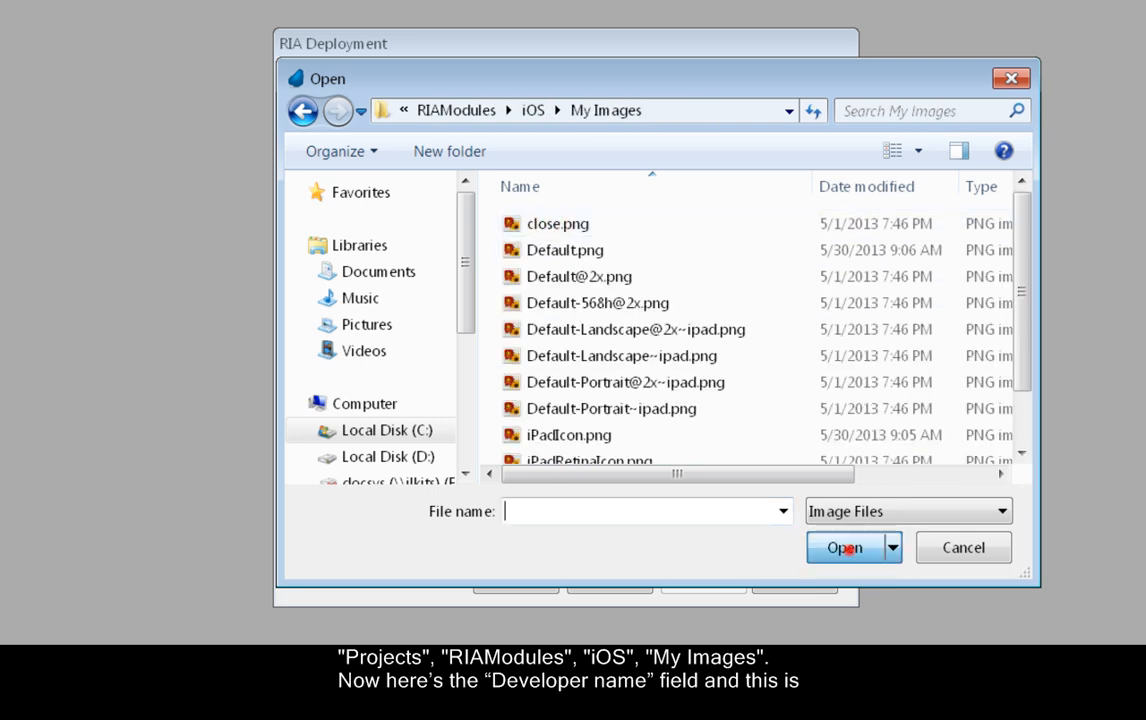
click(963, 547)
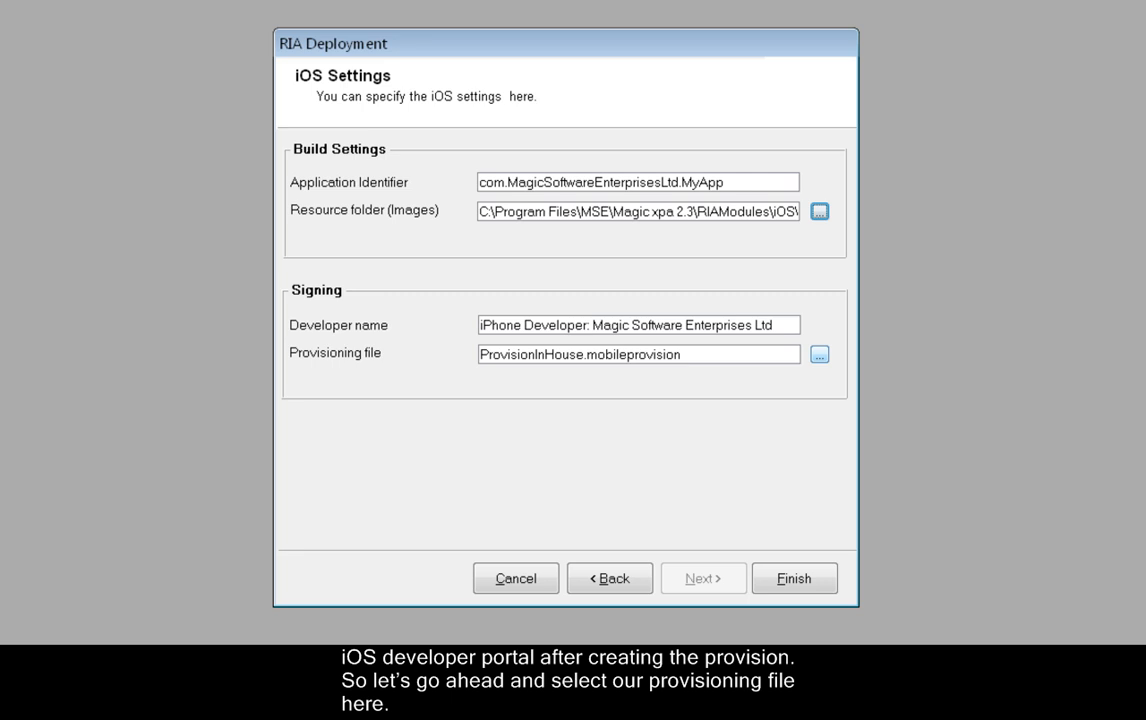
- Select ProvisionInHouse.mobileprovision as the provisioning file and finish the wizard
click(819, 354)
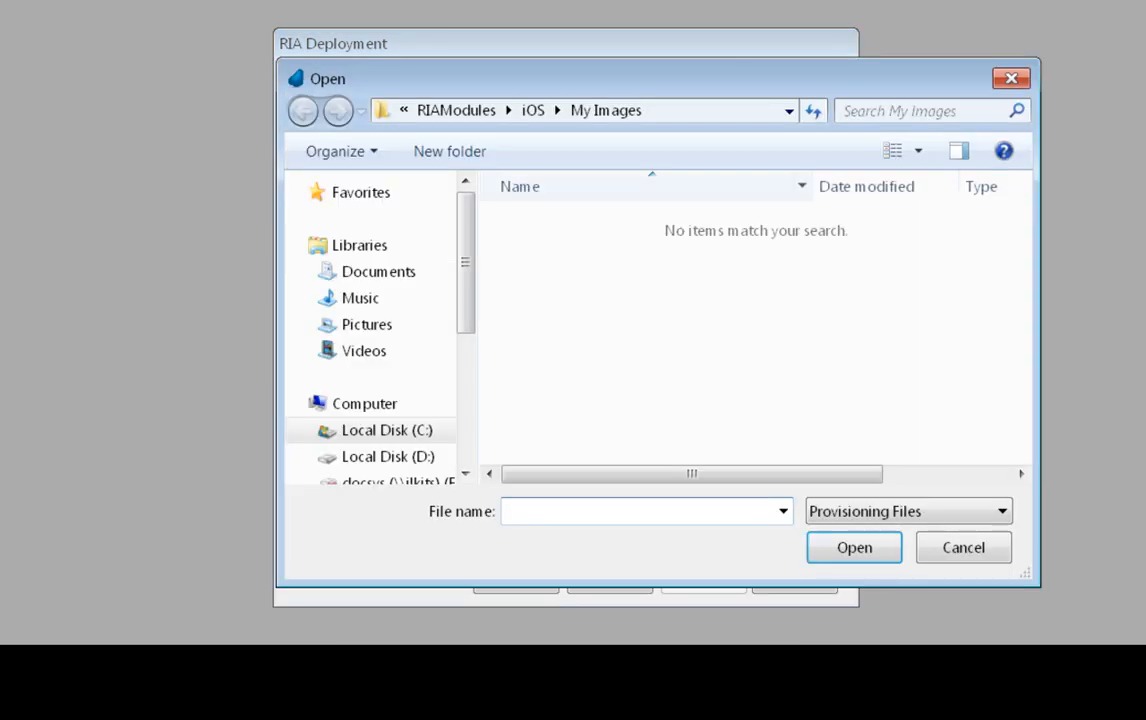
text(p)
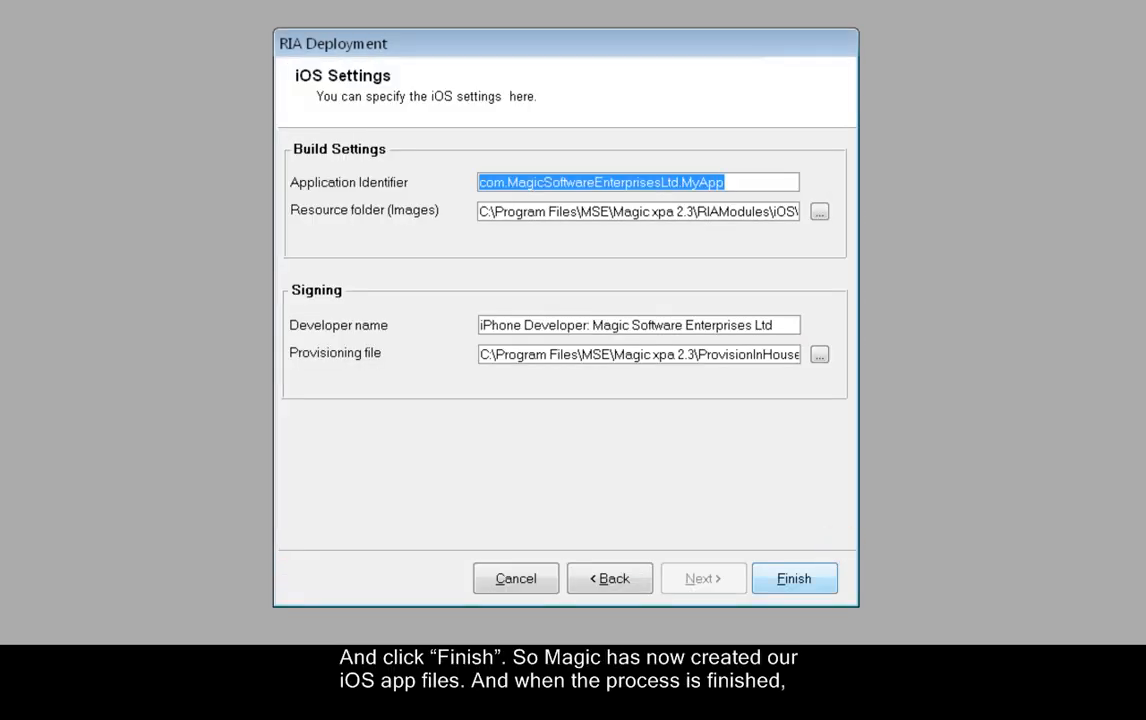
click(794, 578)
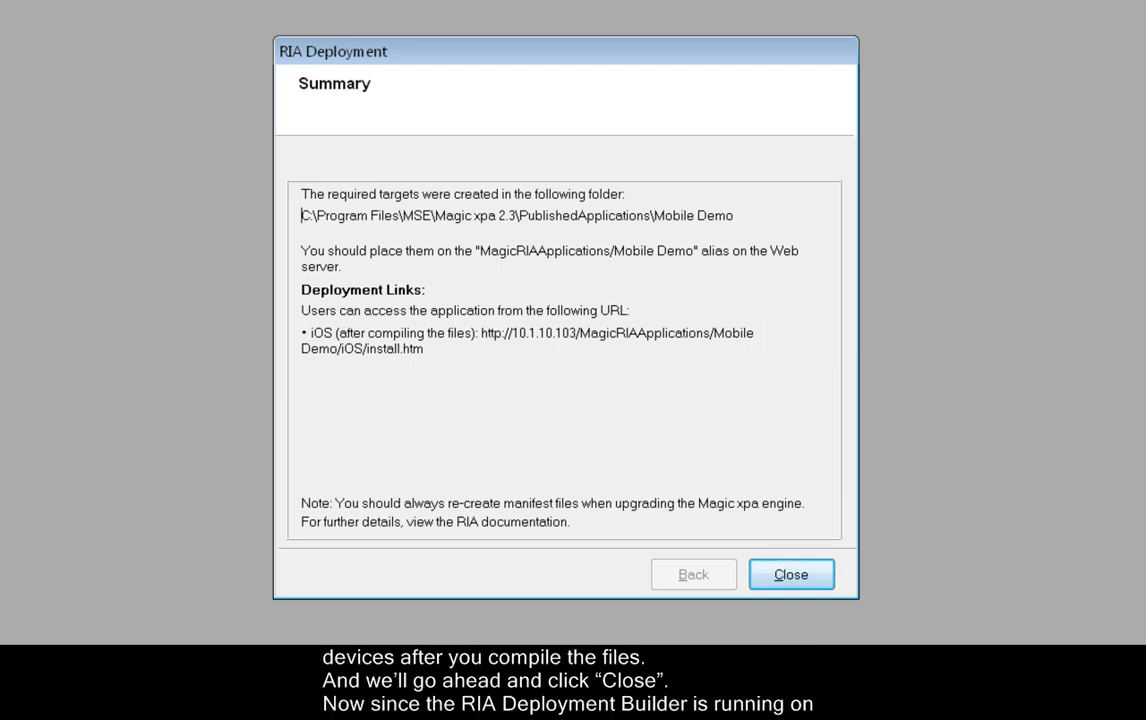
- Close the summary listing the PublishedApplications\Mobile Demo output folder
click(791, 574)
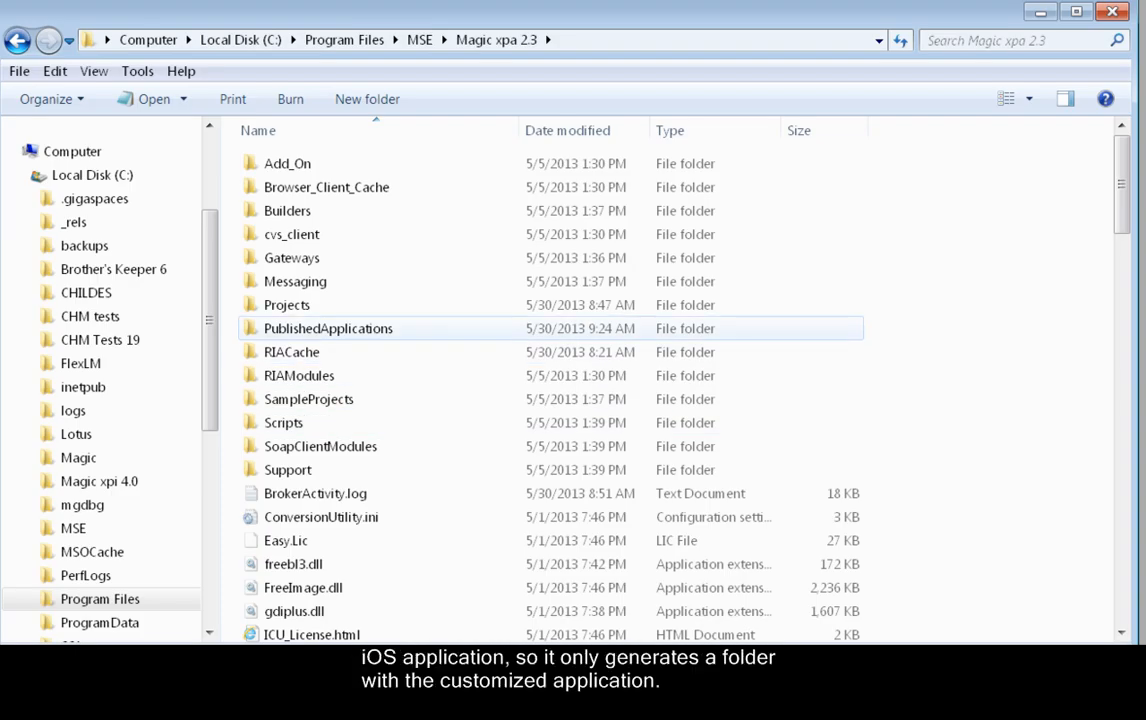
- Browse Magic xpa 2.3 to PublishedApplications\Mobile Demo\iOS and select the build folder
click(283, 422)
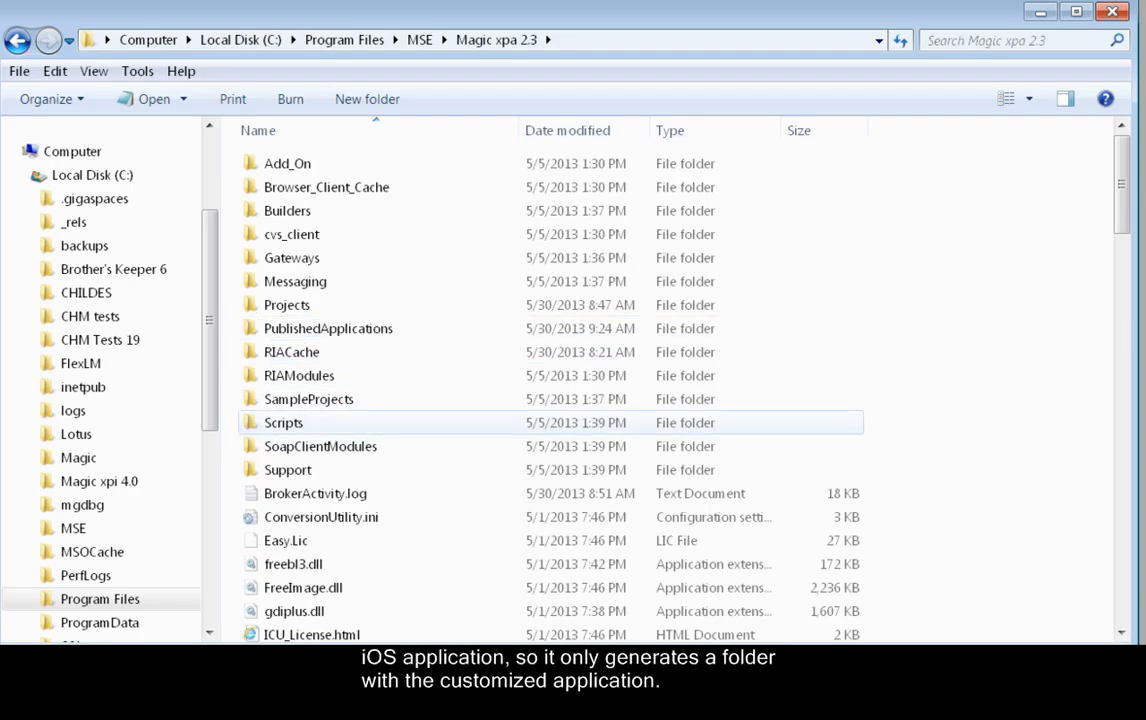
click(328, 328)
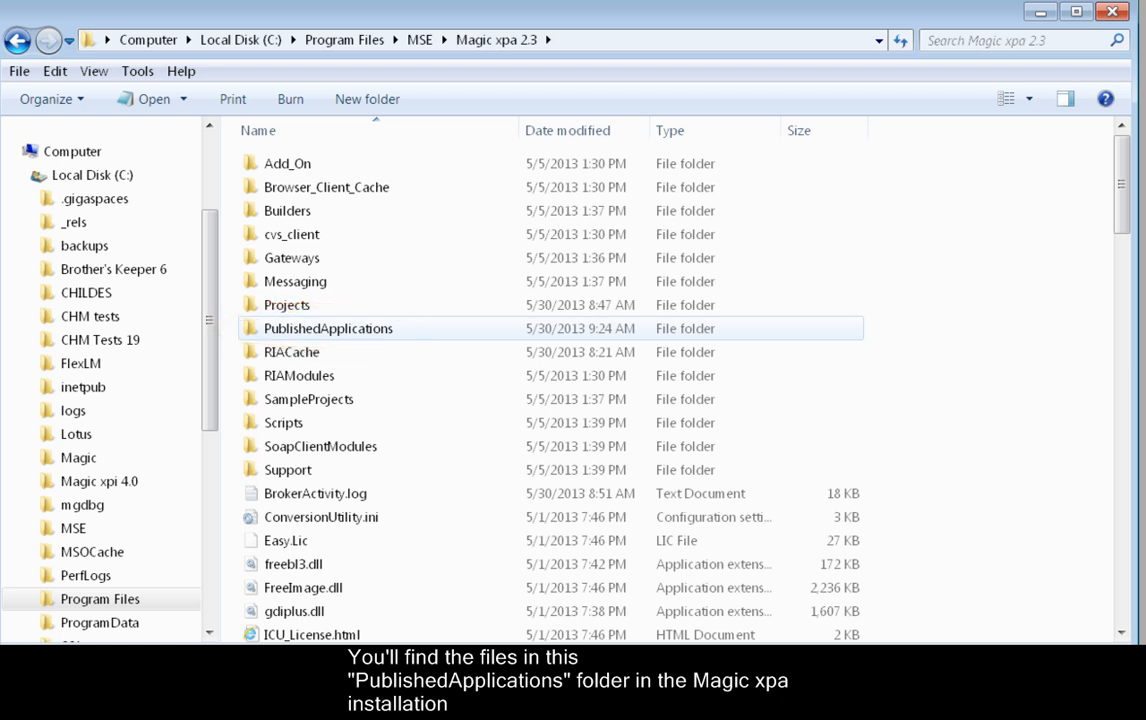
double_click(328, 328)
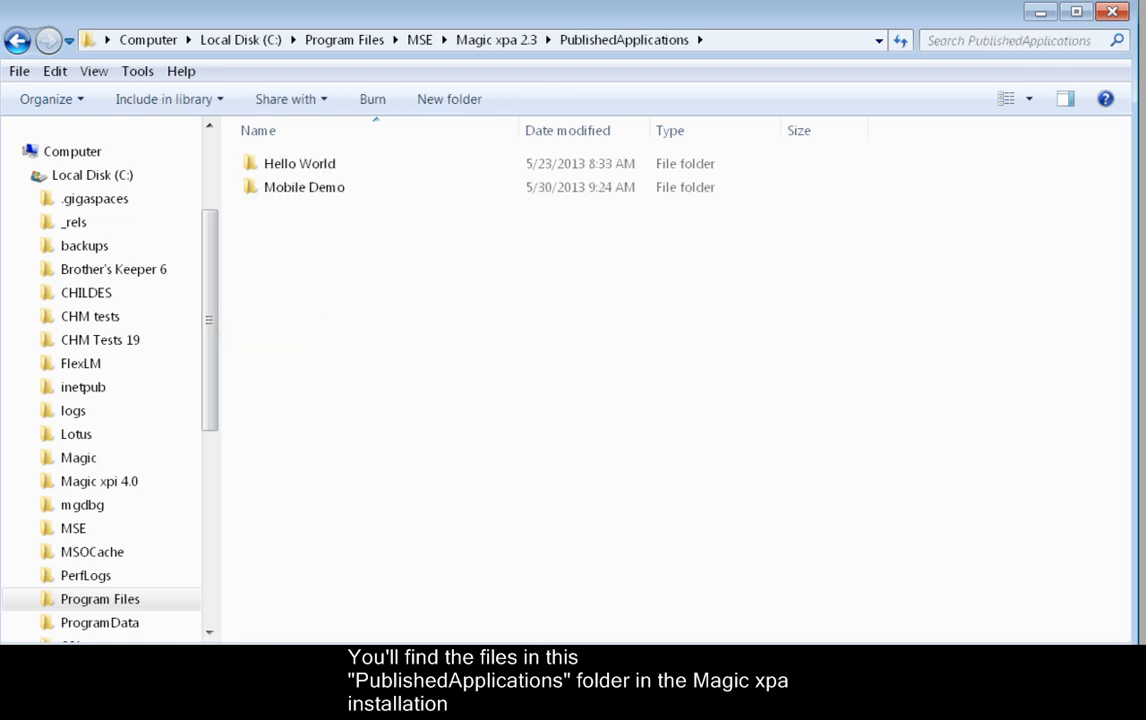
click(303, 187)
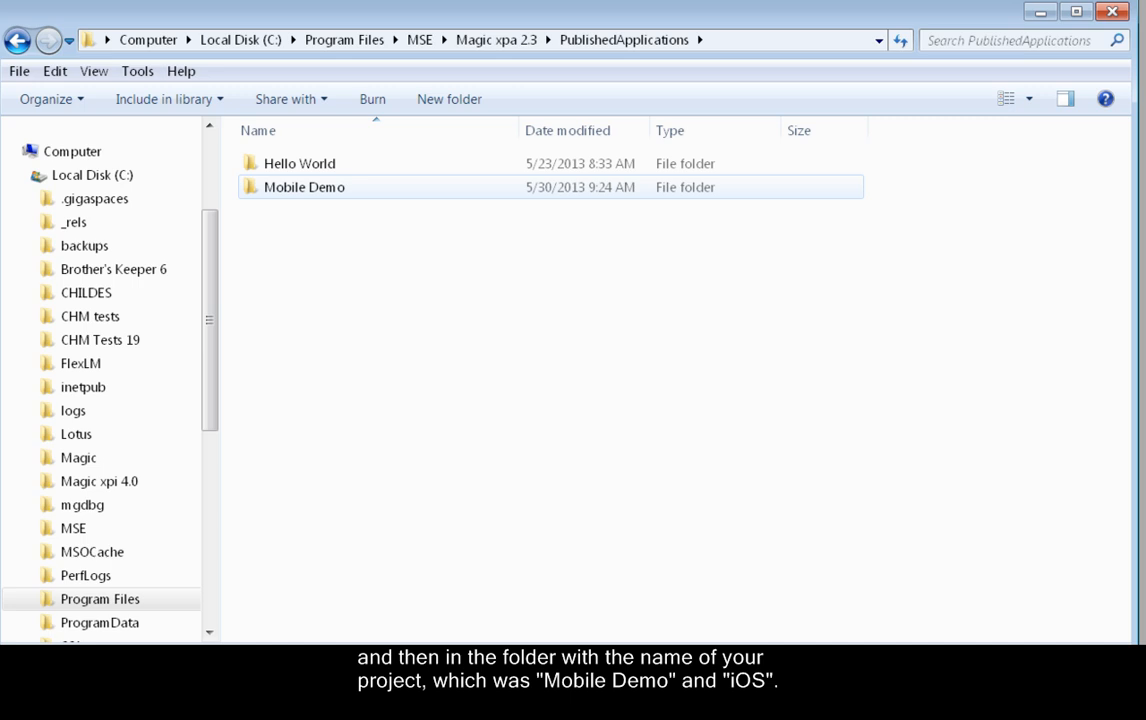
double_click(303, 187)
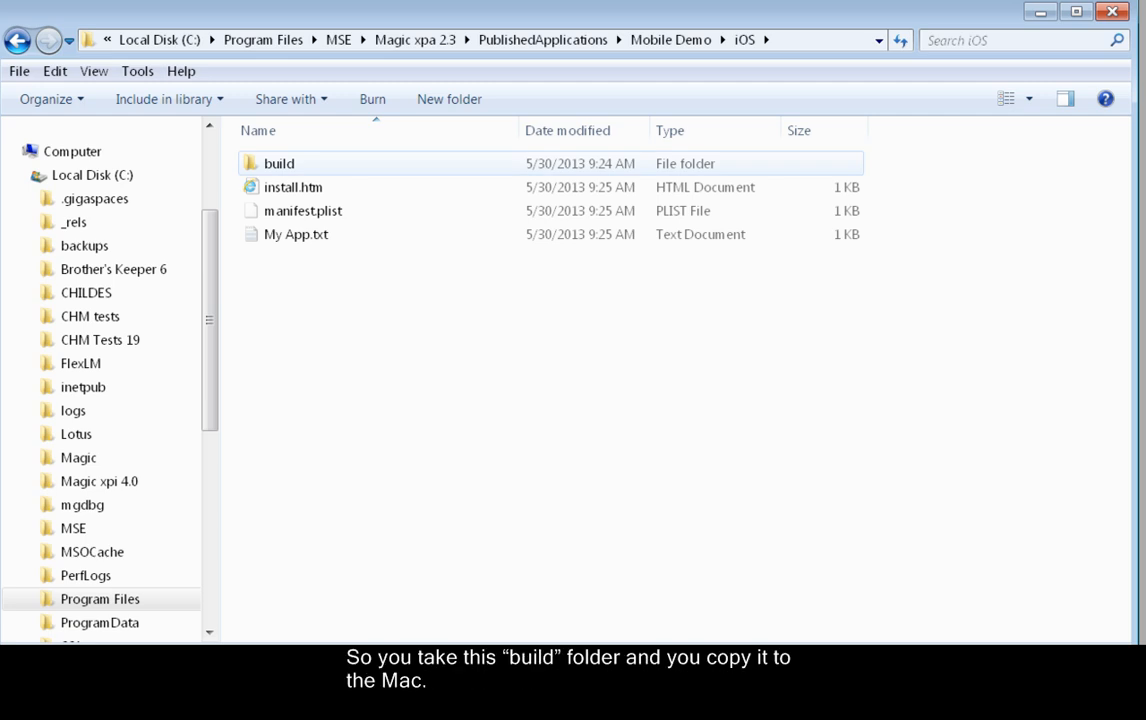
click(279, 163)
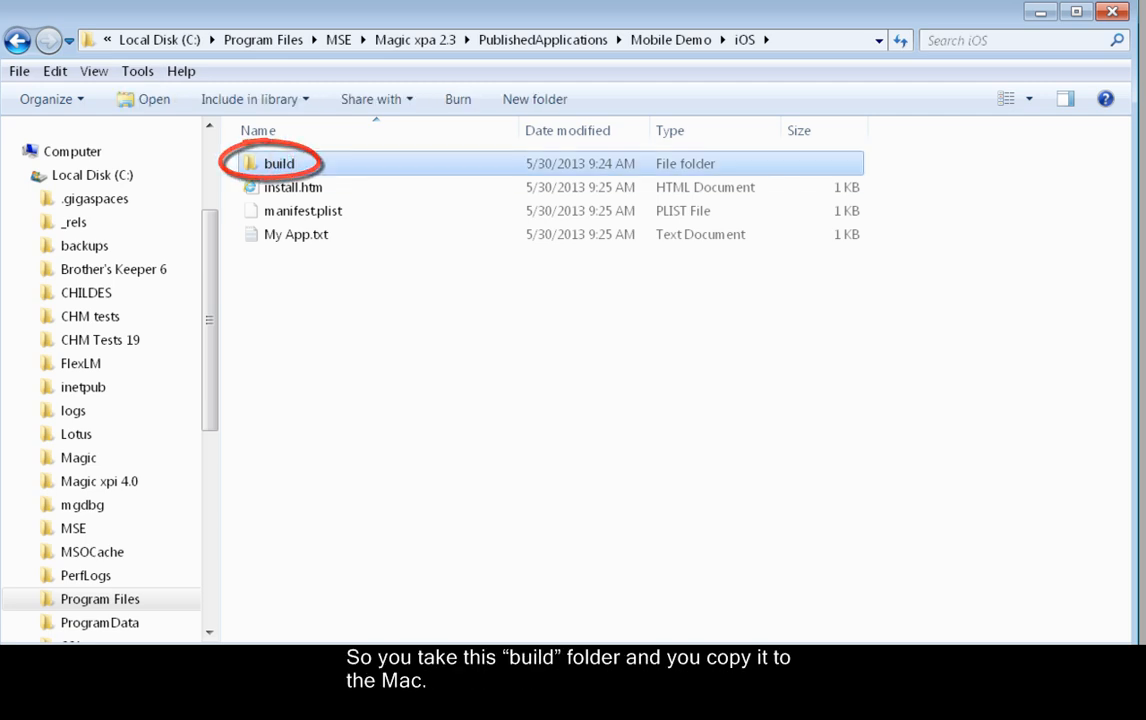